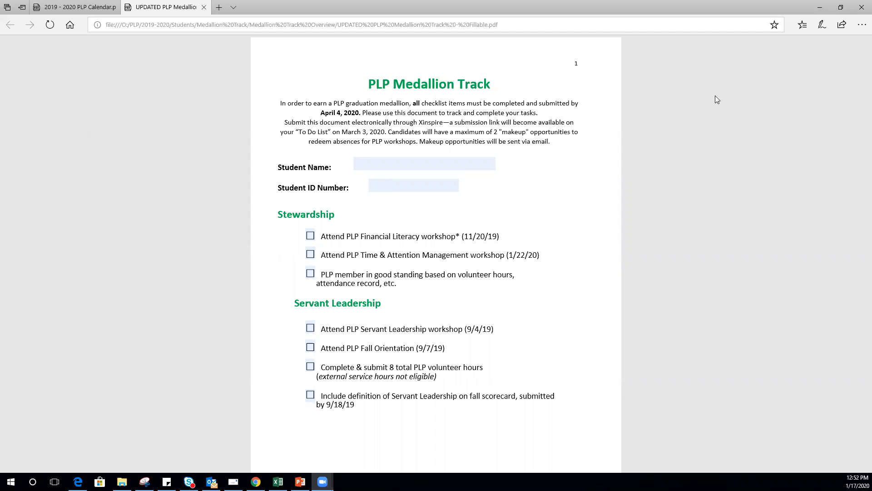
mouse_move(408, 175)
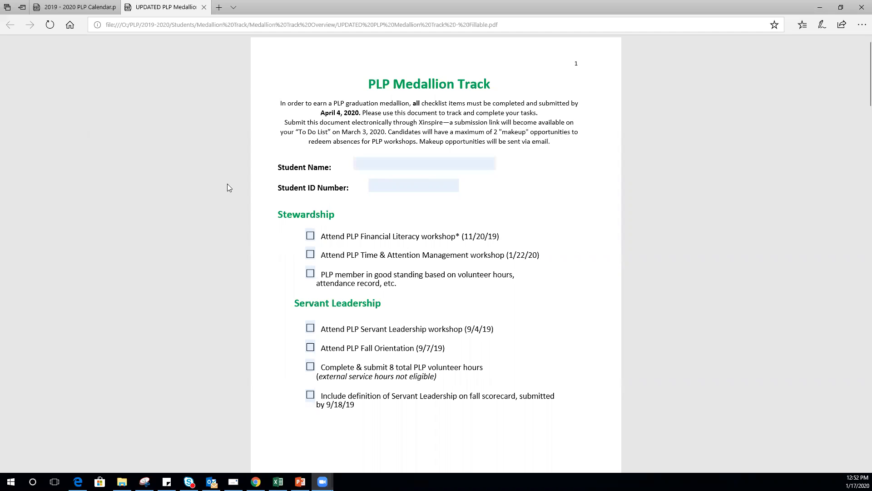
mouse_move(635, 225)
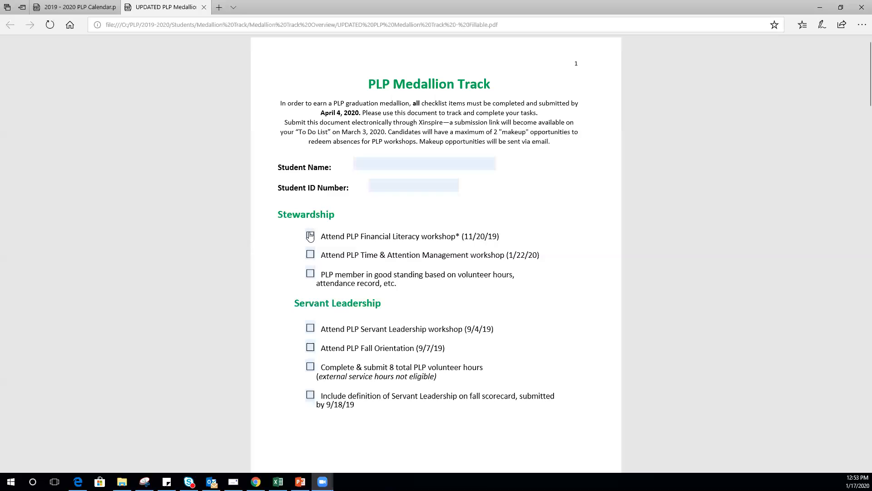
- Check the Financial Literacy workshop item on the Medallion Track form
left_click(309, 234)
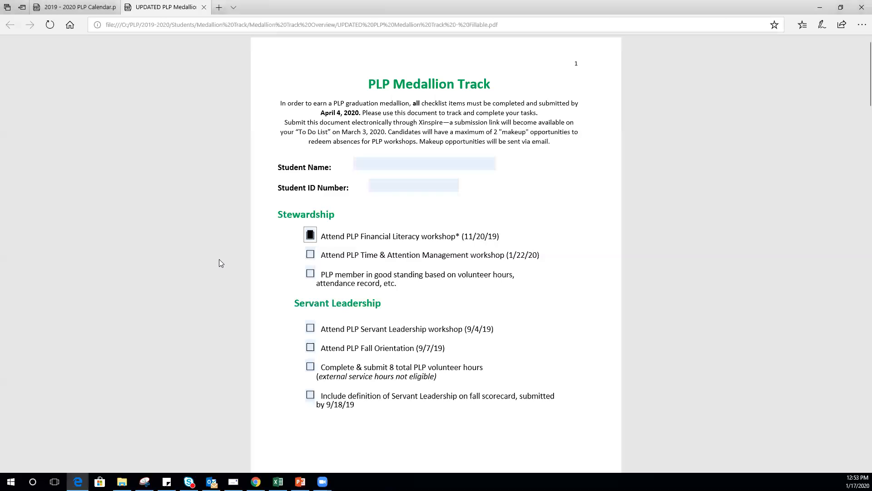
mouse_move(257, 276)
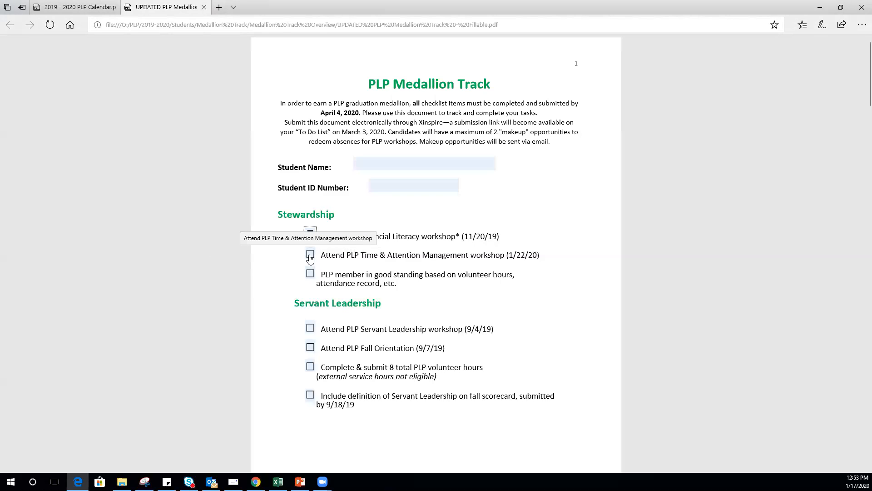
left_click(310, 235)
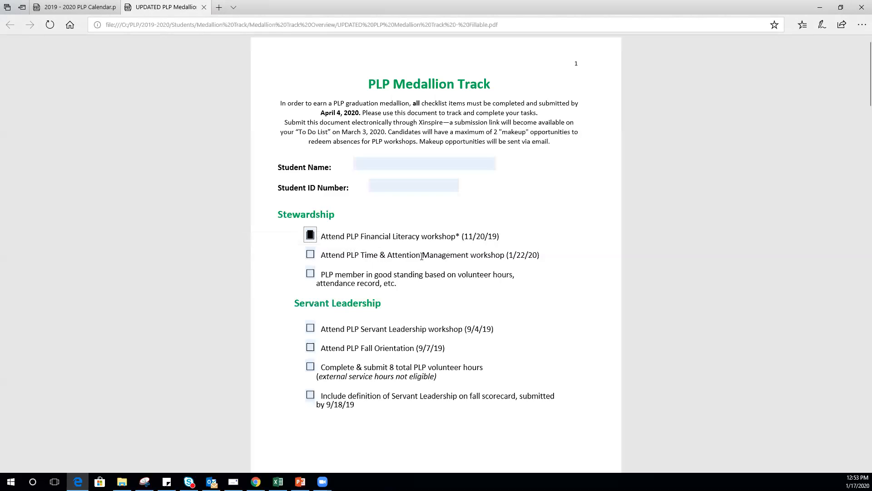
mouse_move(410, 294)
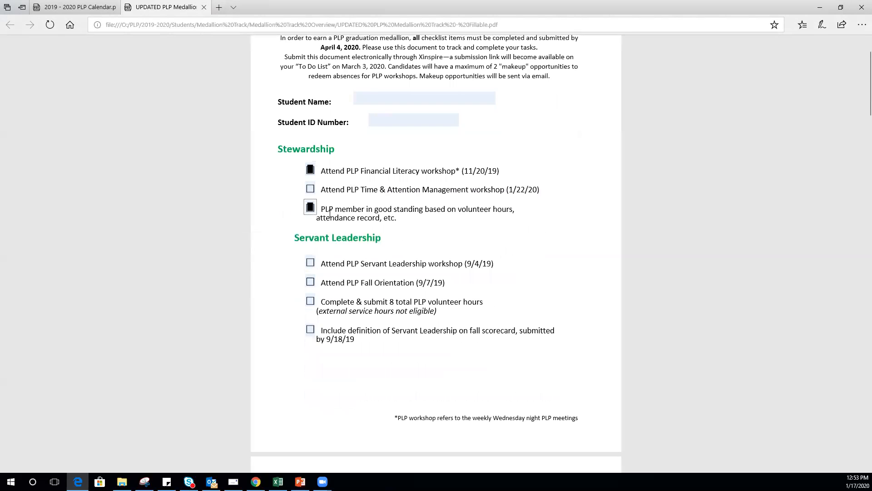
mouse_move(469, 223)
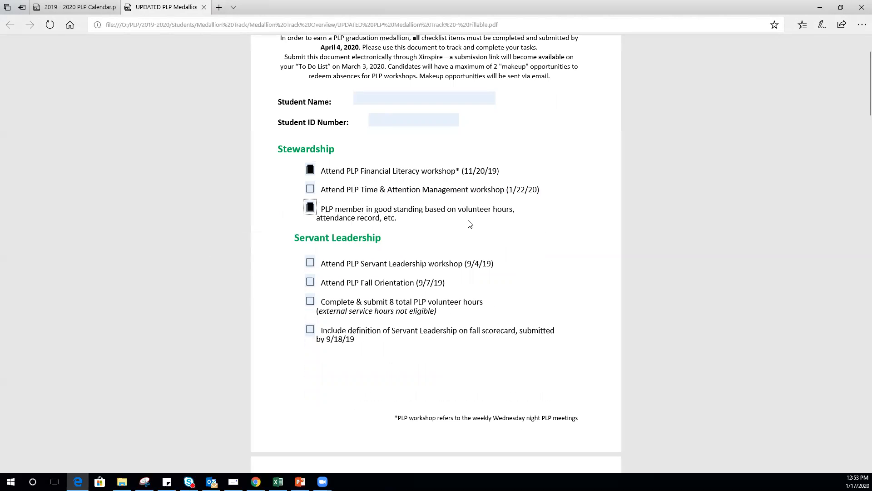
mouse_move(388, 221)
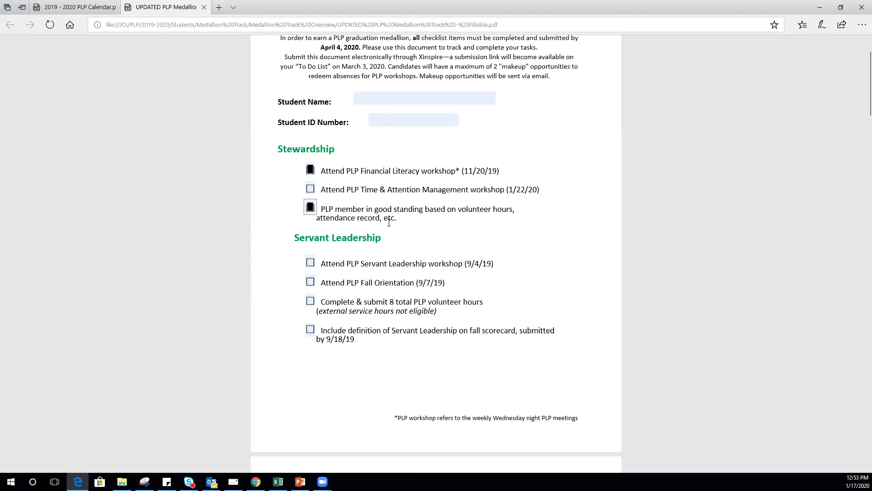
mouse_move(273, 246)
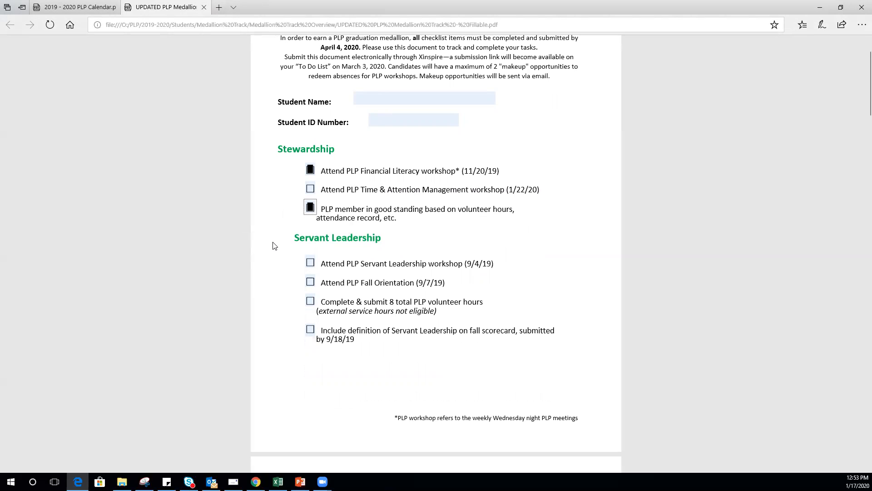
- Check the 8 volunteer hours item under Servant Leadership
scroll("down", 3)
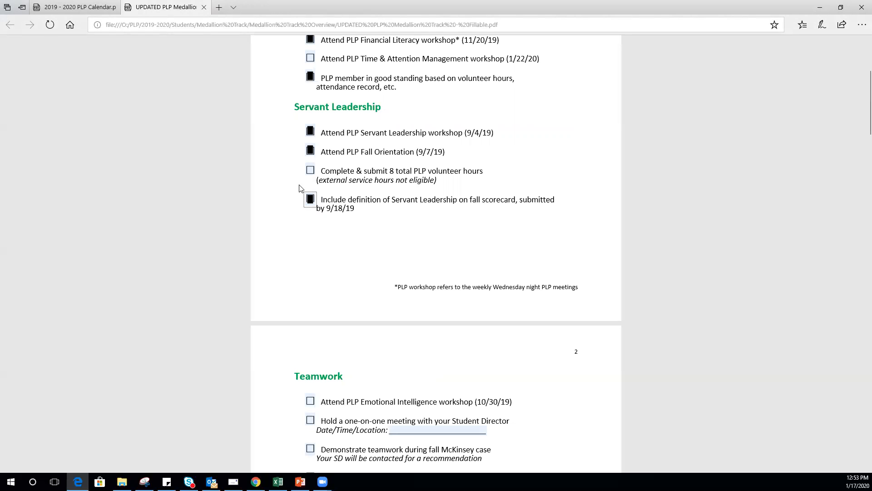
mouse_move(454, 184)
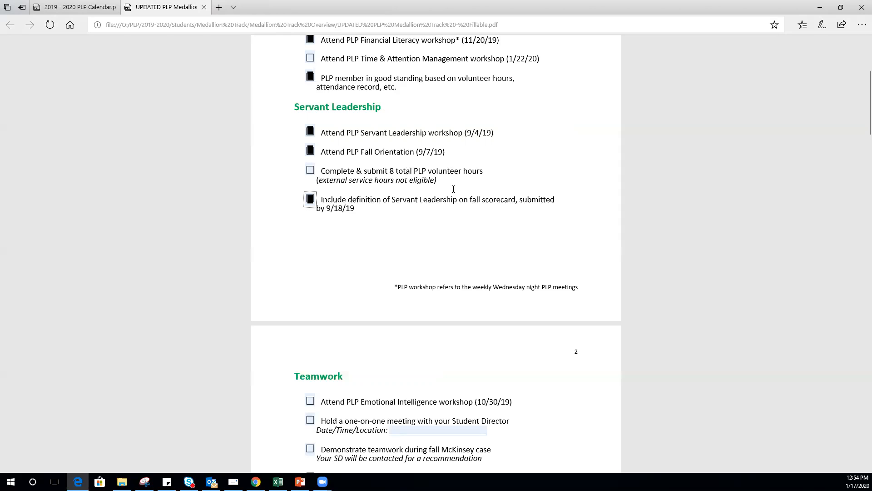
mouse_move(371, 167)
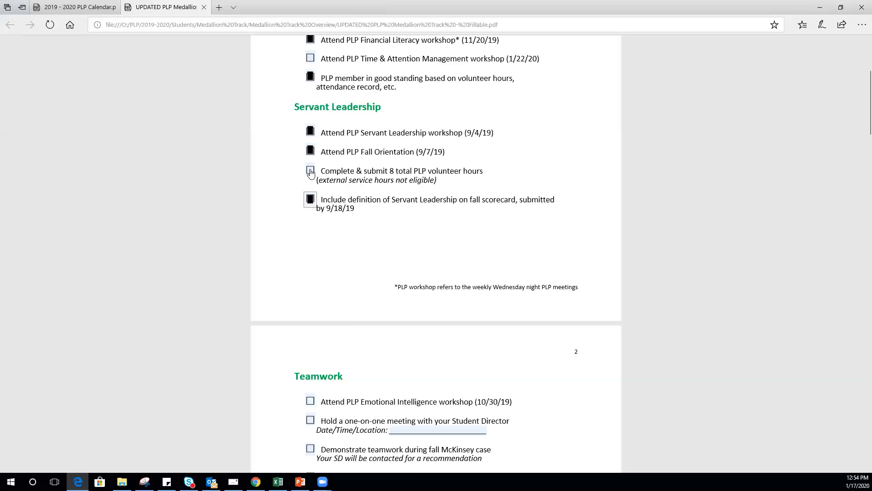
left_click(311, 170)
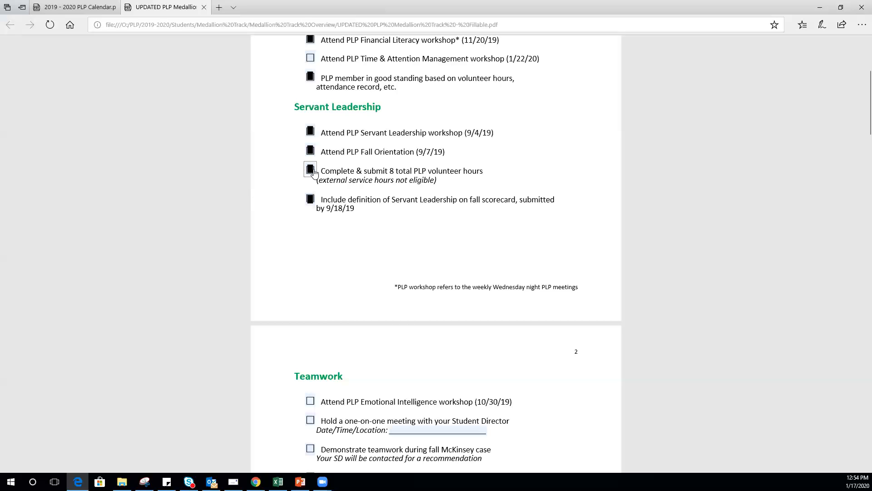
- Check Emotional Intelligence, the fall McKinsey case, and McKinsey group sessions under Teamwork
scroll("down", 3)
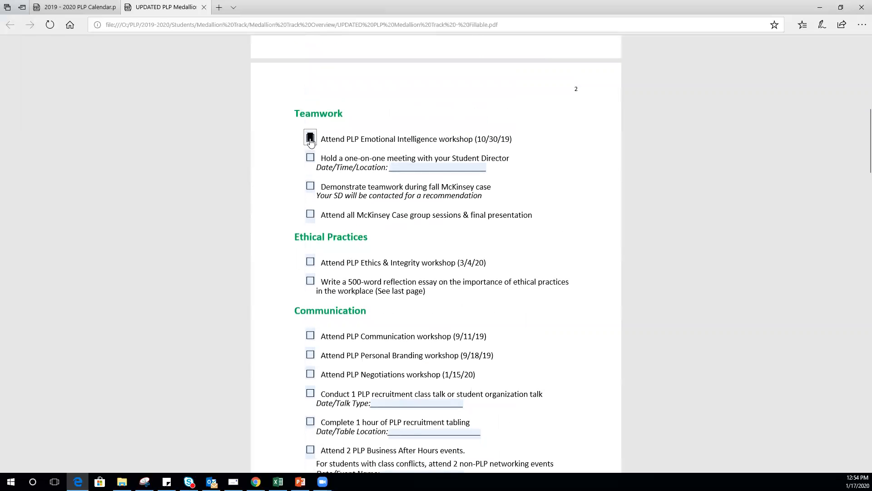
left_click(310, 138)
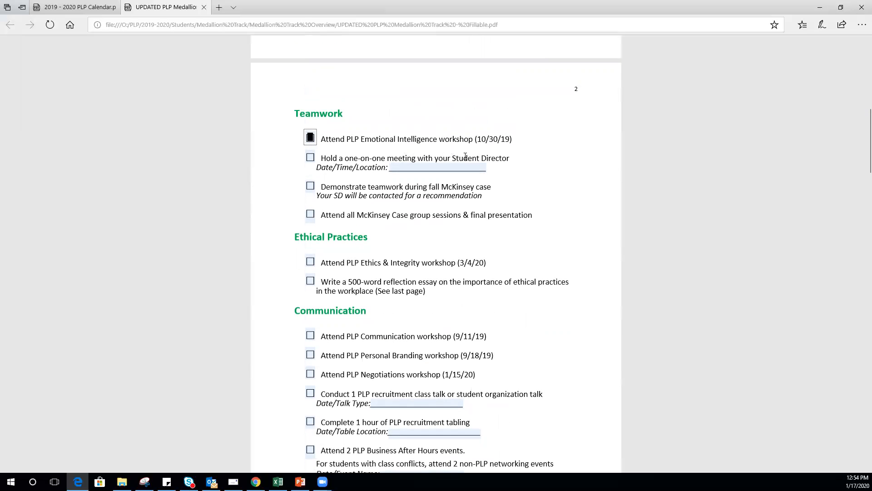
mouse_move(309, 161)
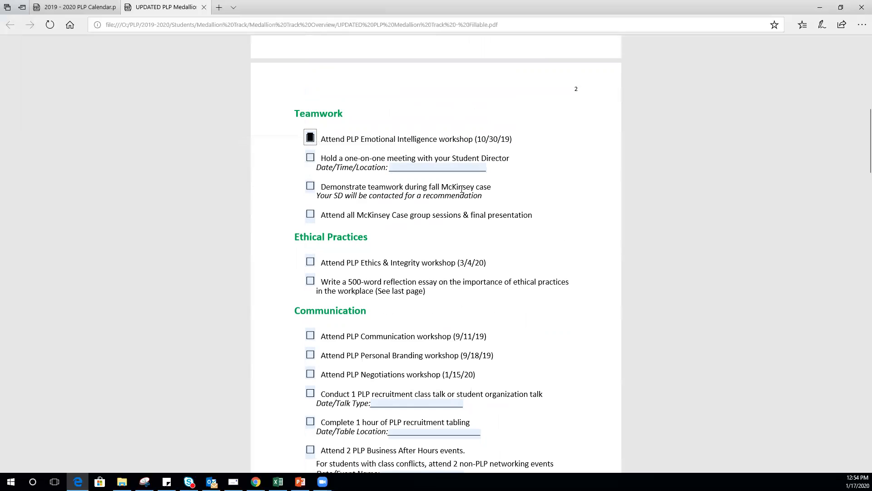
mouse_move(502, 194)
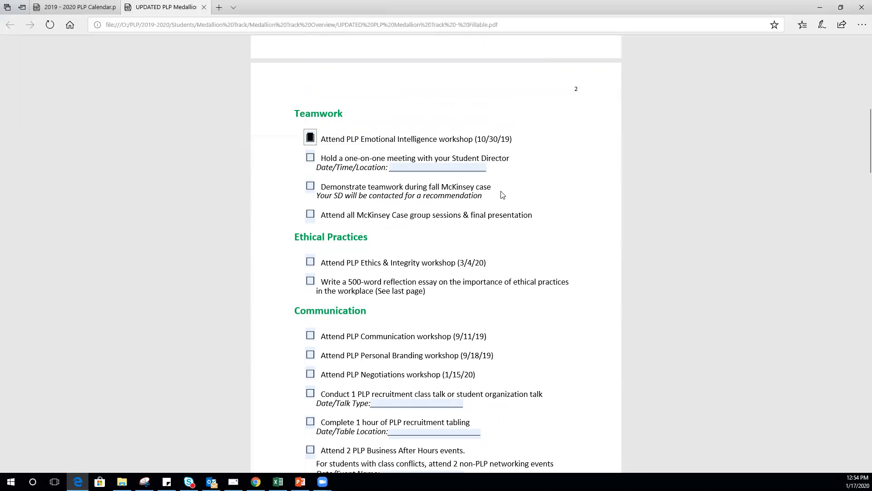
mouse_move(496, 196)
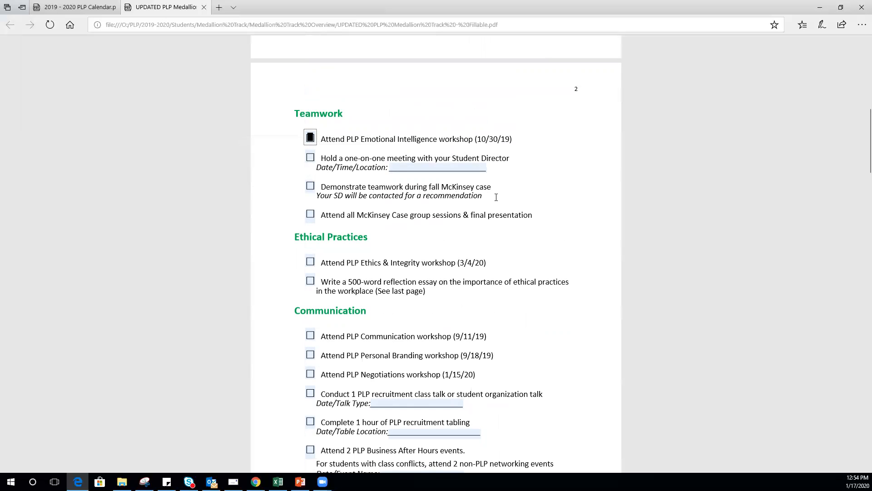
mouse_move(289, 194)
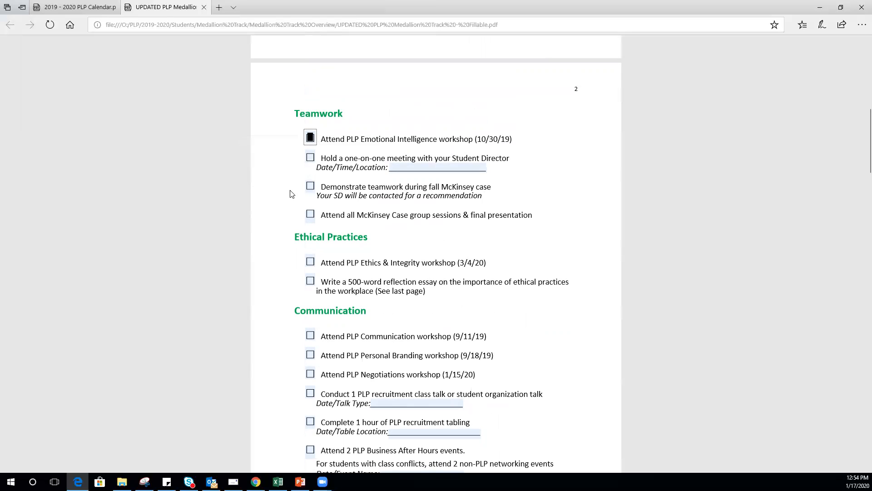
mouse_move(310, 187)
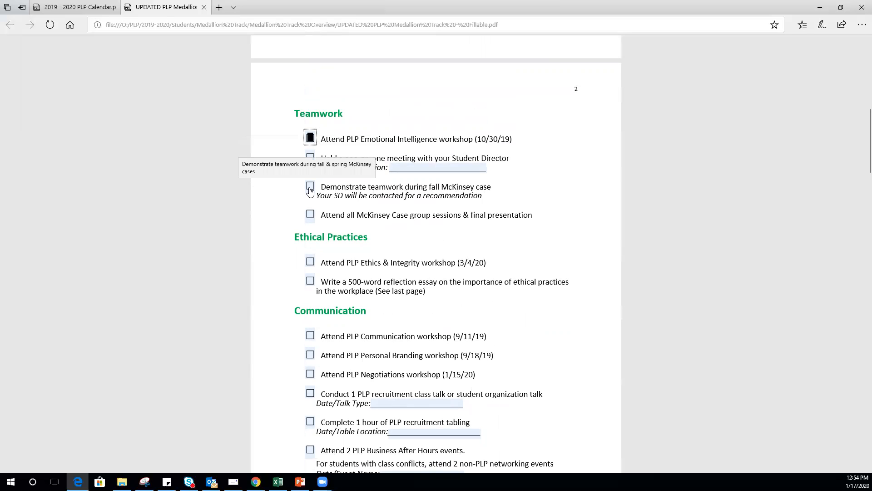
left_click(311, 186)
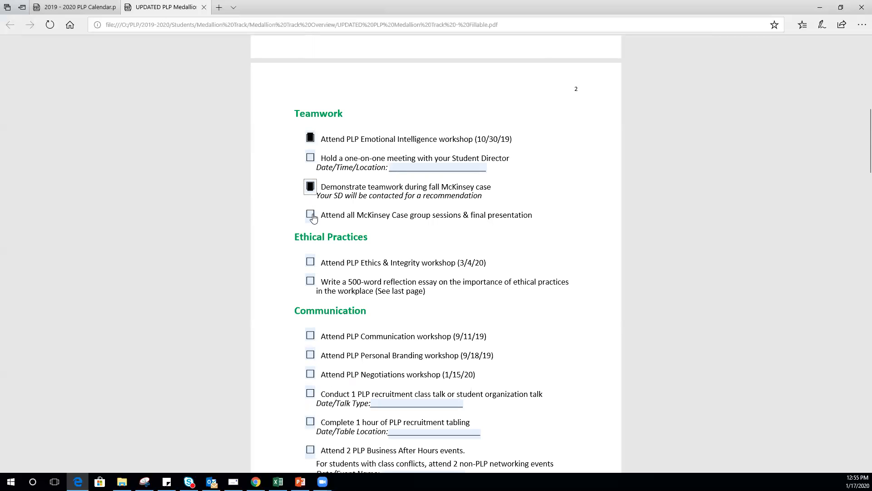
left_click(310, 215)
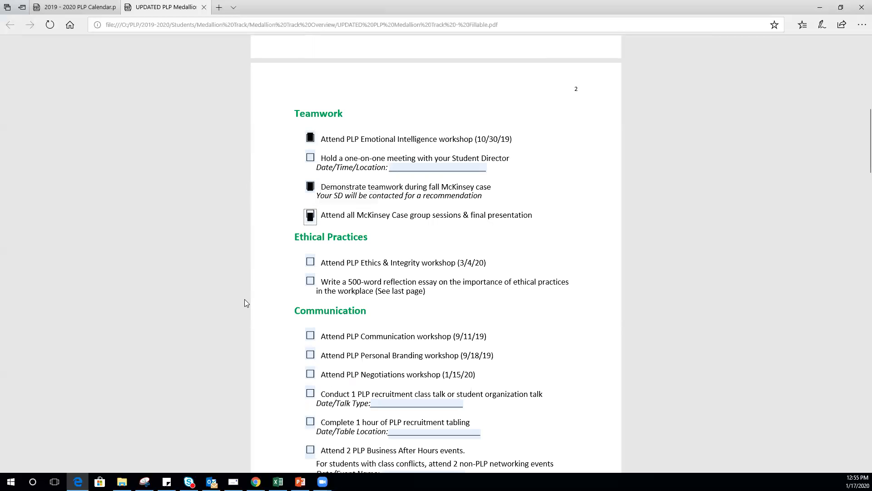
mouse_move(249, 306)
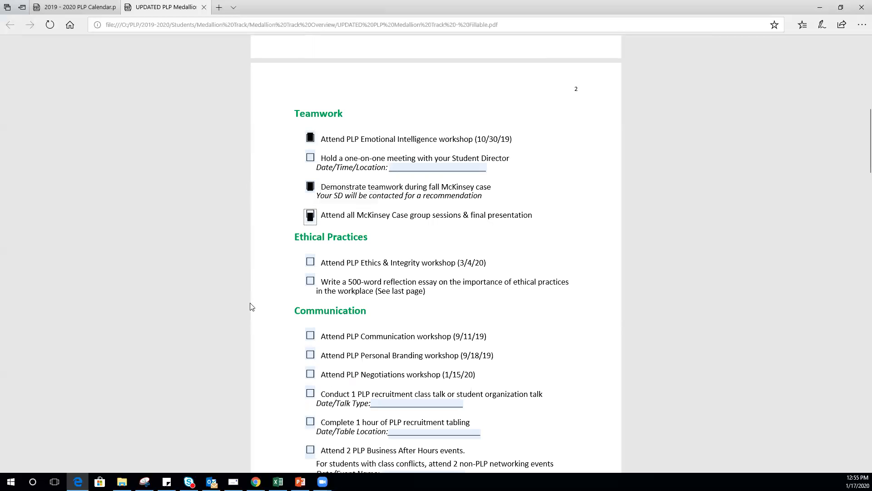
scroll("down", 3)
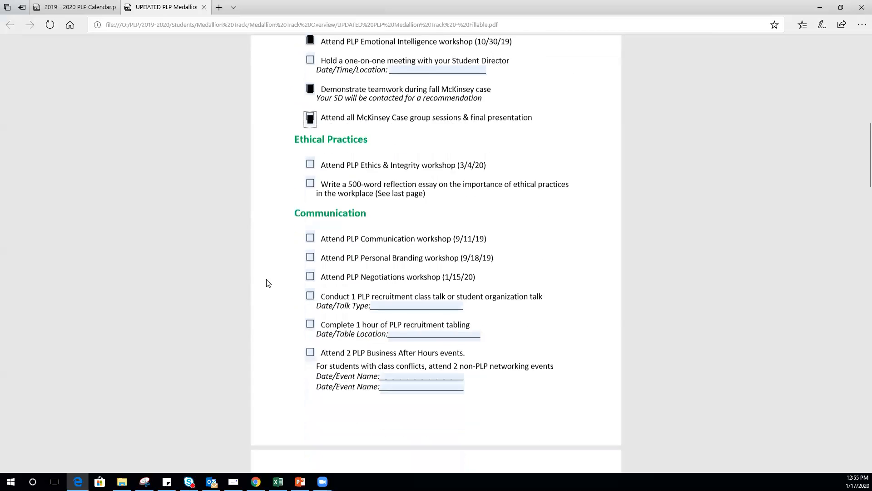
scroll("down", 3)
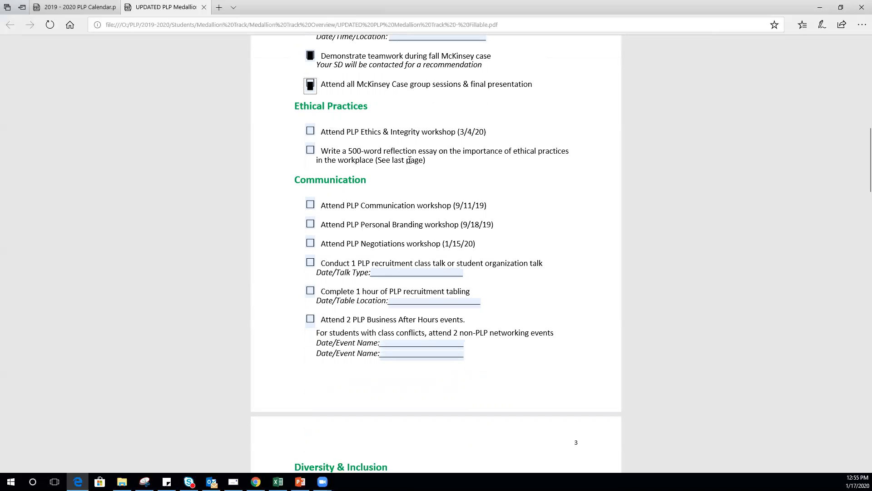
mouse_move(433, 166)
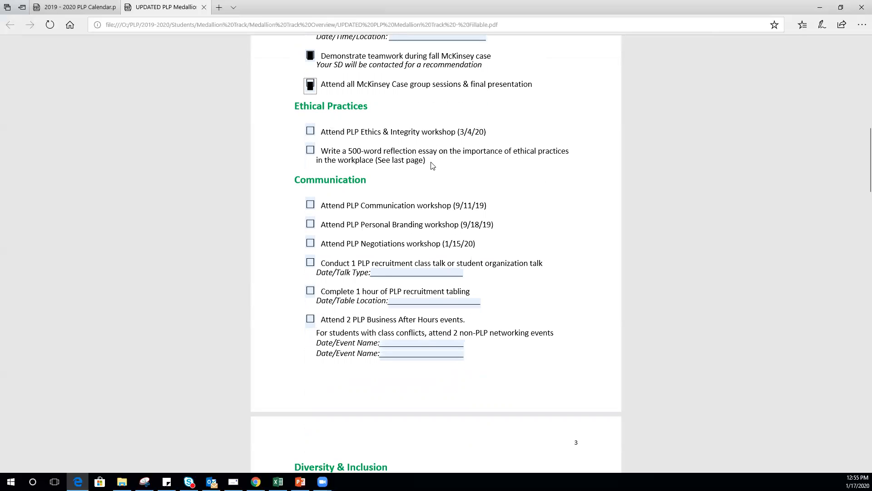
scroll("down", 3)
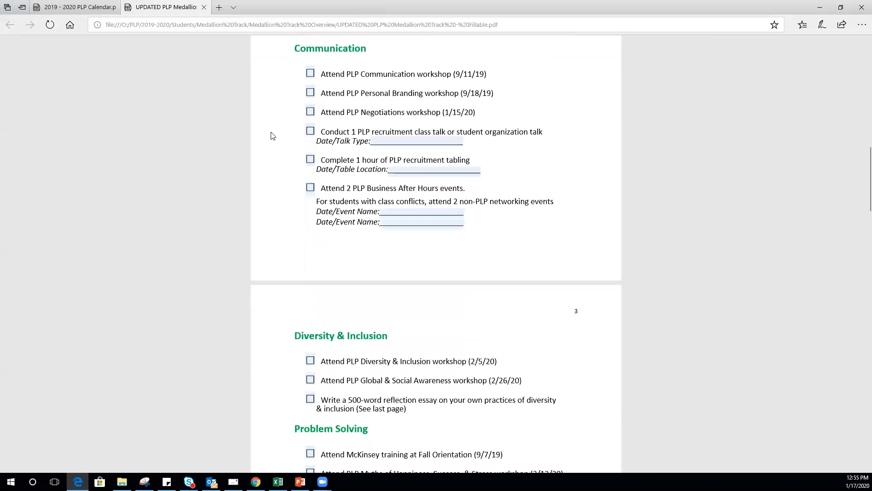
left_click(310, 73)
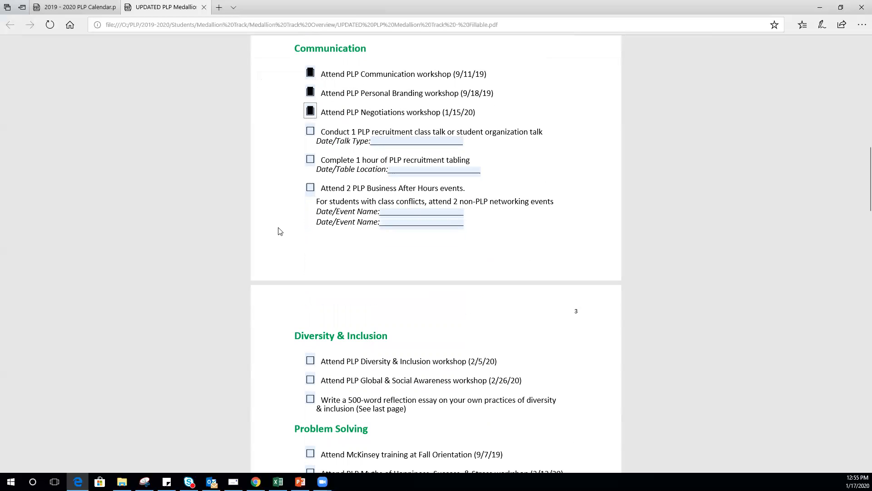
mouse_move(199, 261)
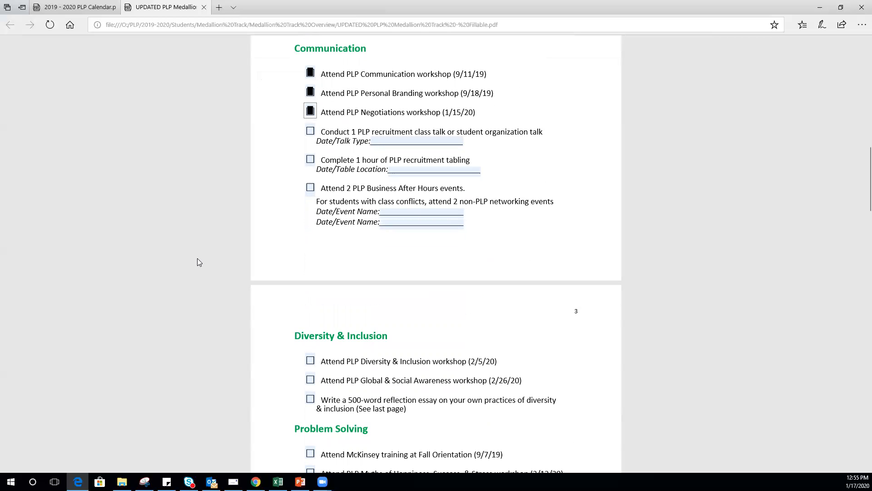
mouse_move(225, 252)
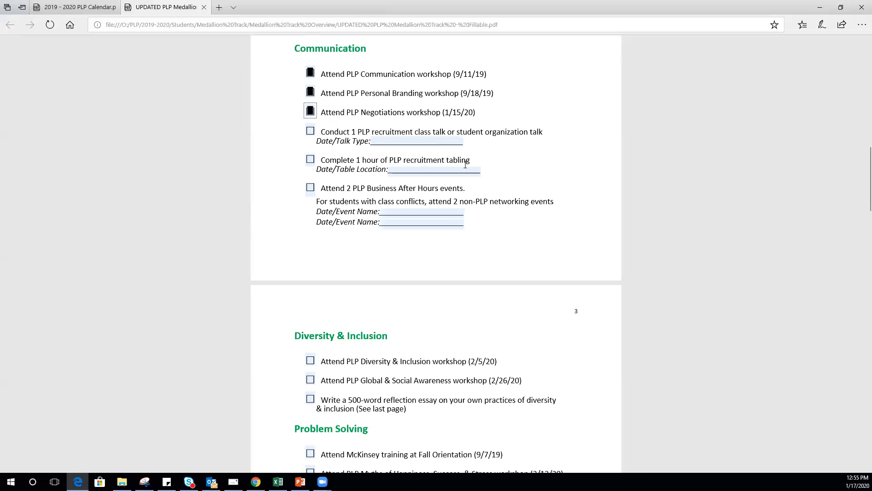
mouse_move(376, 170)
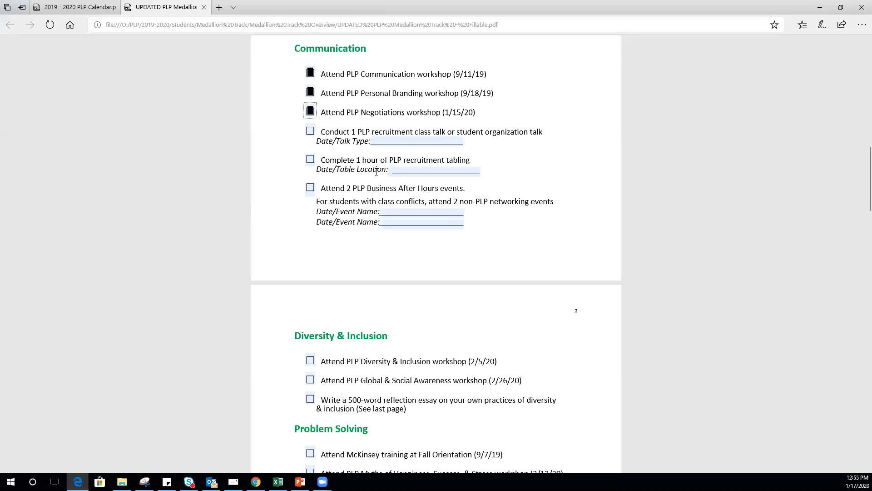
mouse_move(503, 173)
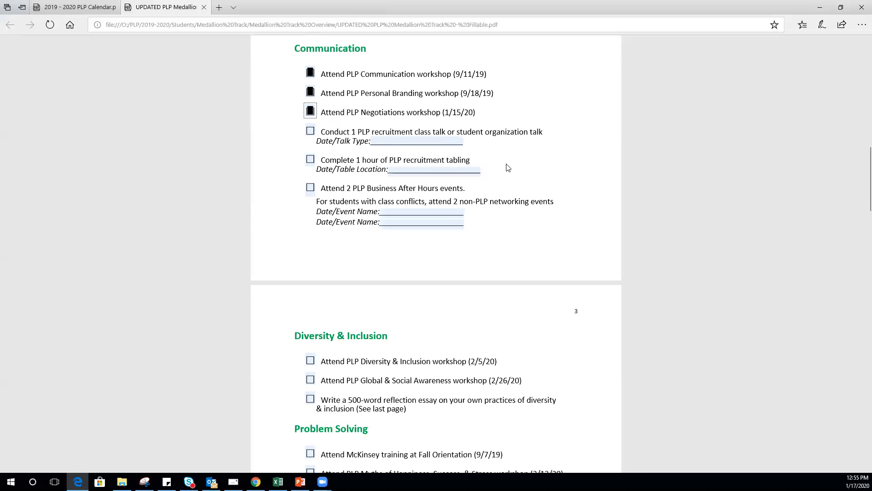
mouse_move(510, 164)
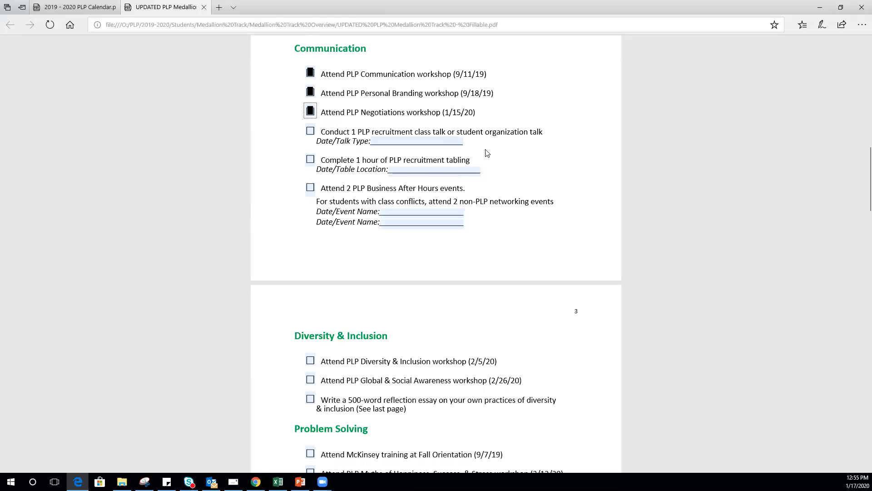
mouse_move(516, 160)
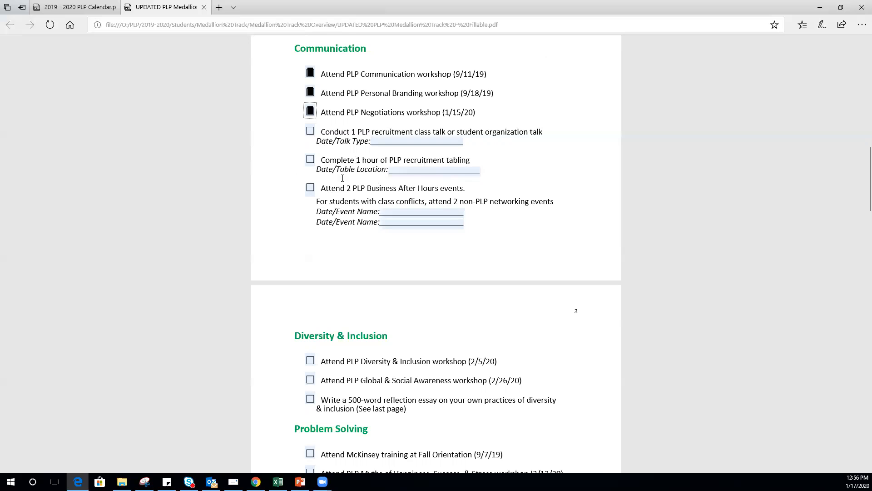
mouse_move(328, 165)
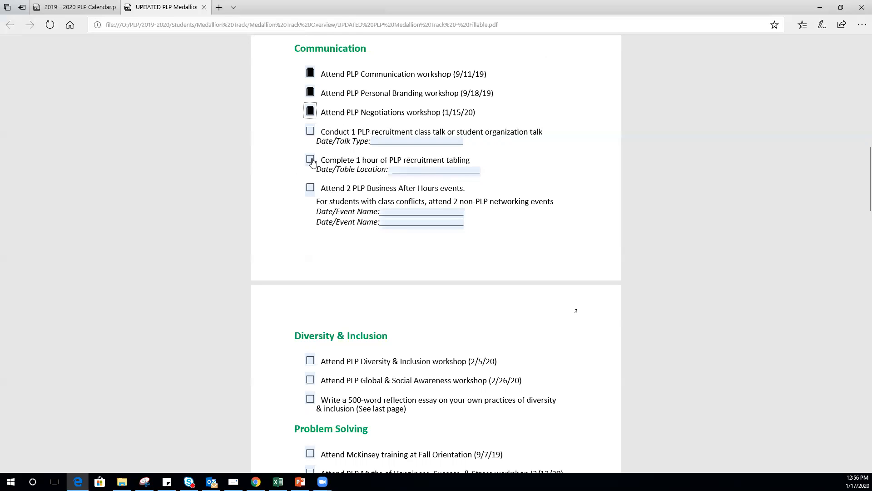
- Check the 1 hour recruitment tabling and the 2 Business After Hours events items under Communication
left_click(309, 160)
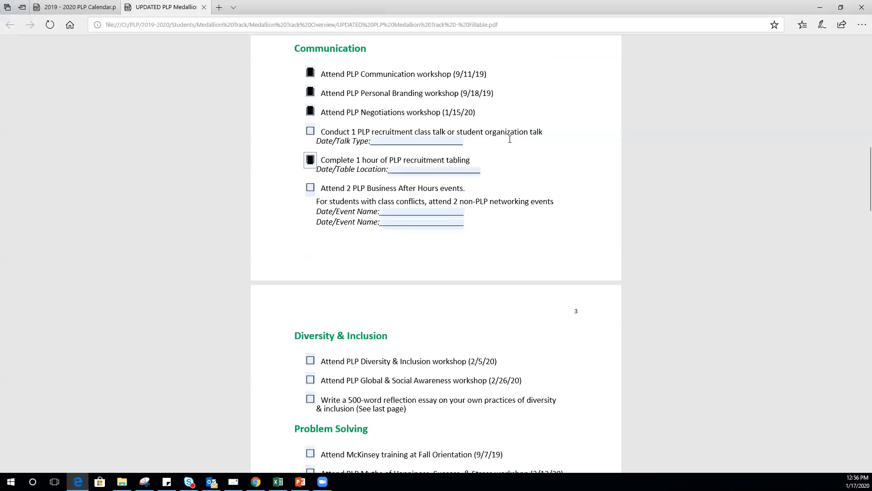
mouse_move(495, 152)
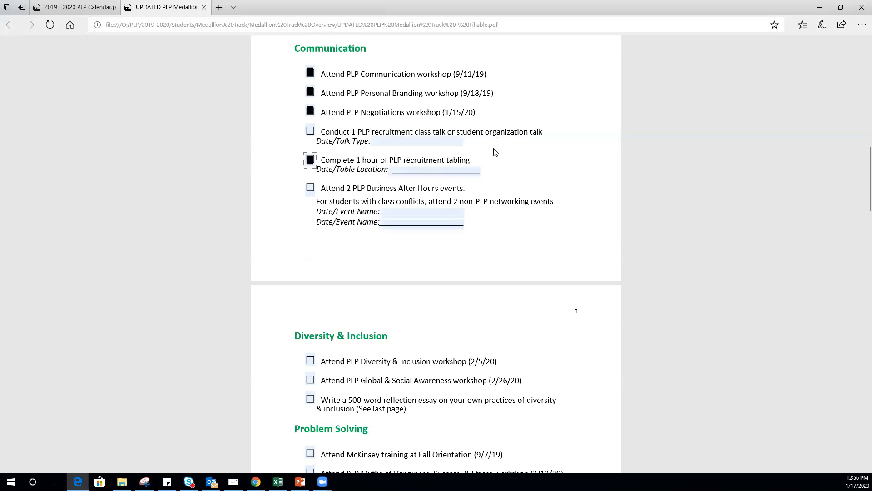
mouse_move(498, 156)
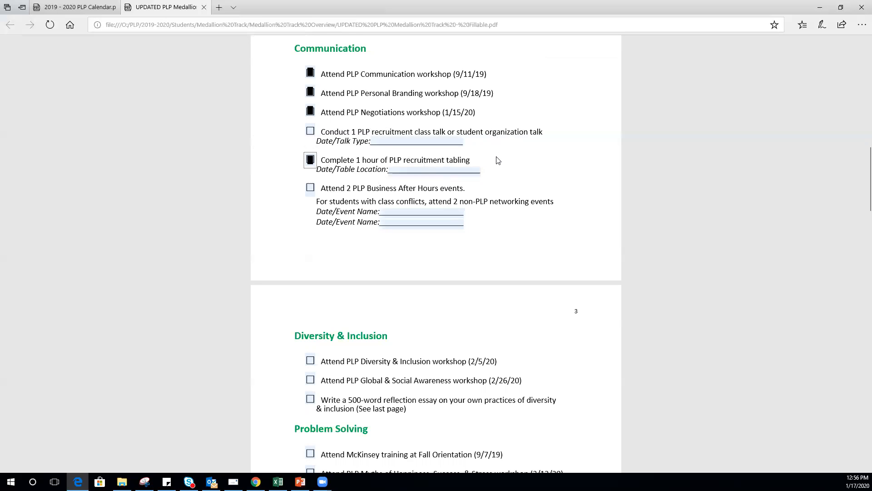
mouse_move(502, 154)
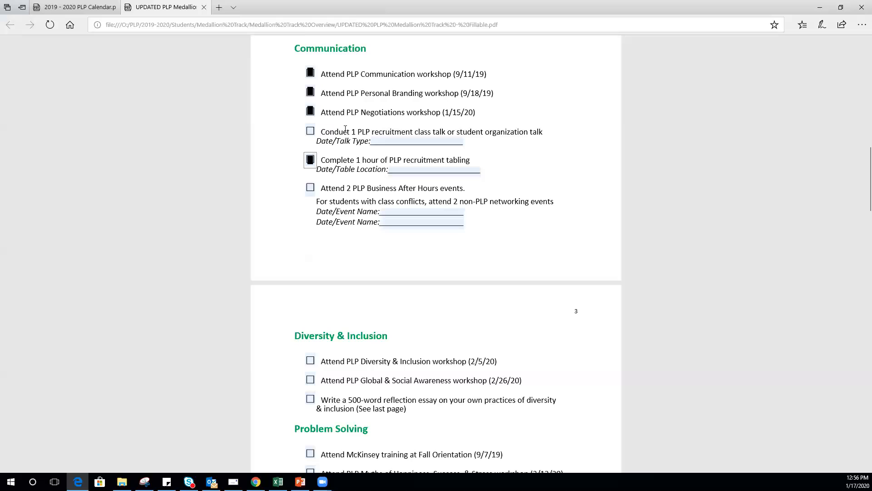
mouse_move(523, 152)
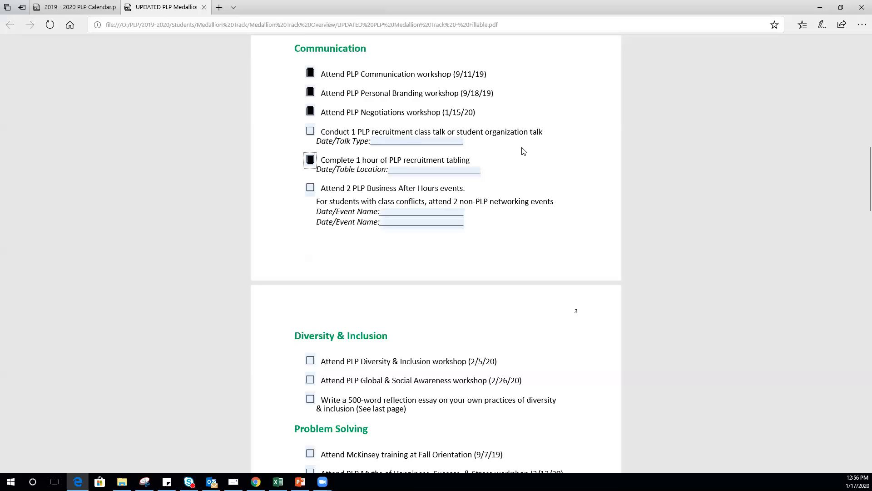
mouse_move(533, 151)
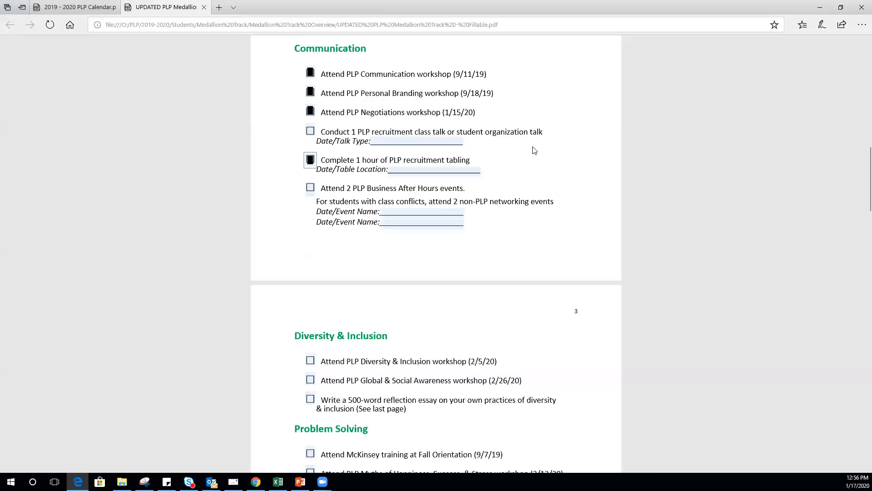
mouse_move(528, 142)
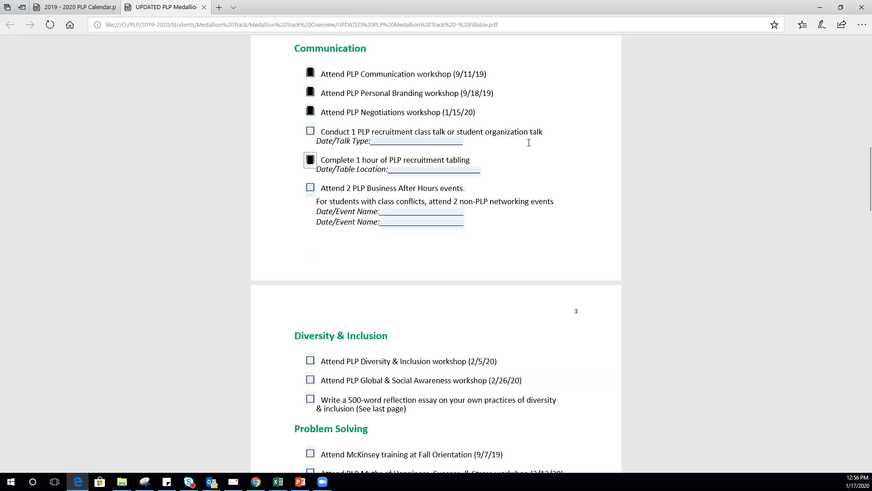
mouse_move(523, 160)
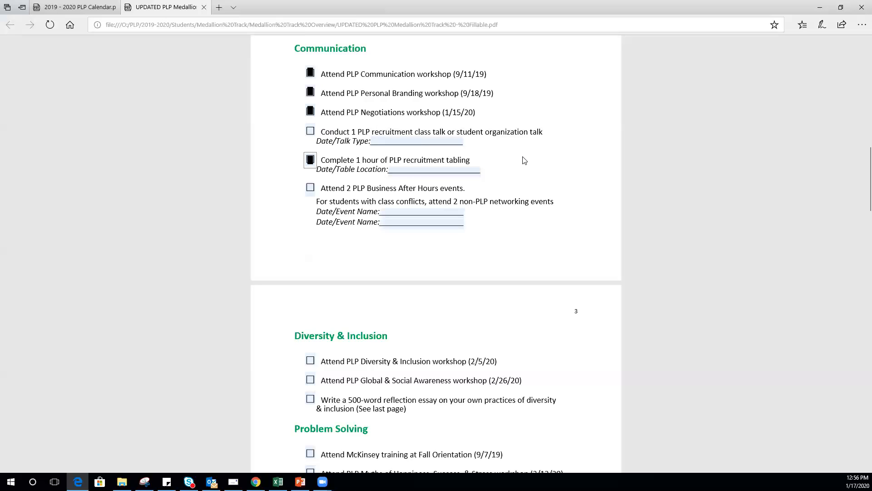
mouse_move(532, 158)
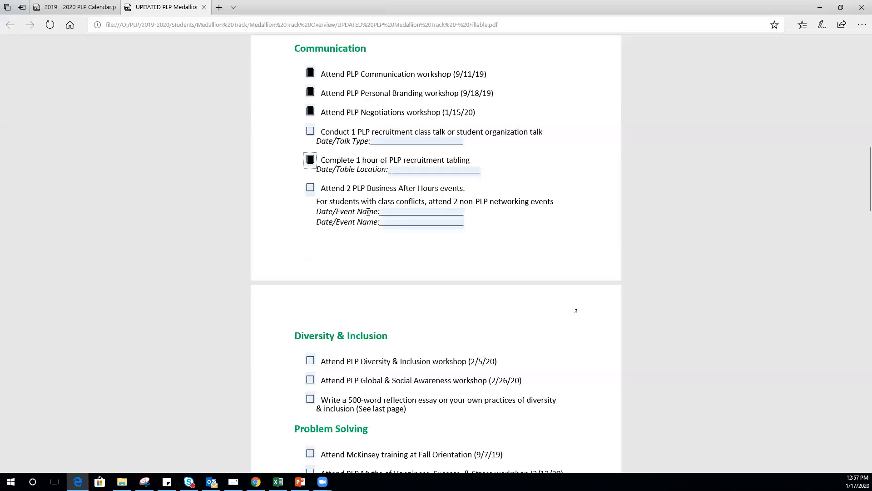
scroll("down", 3)
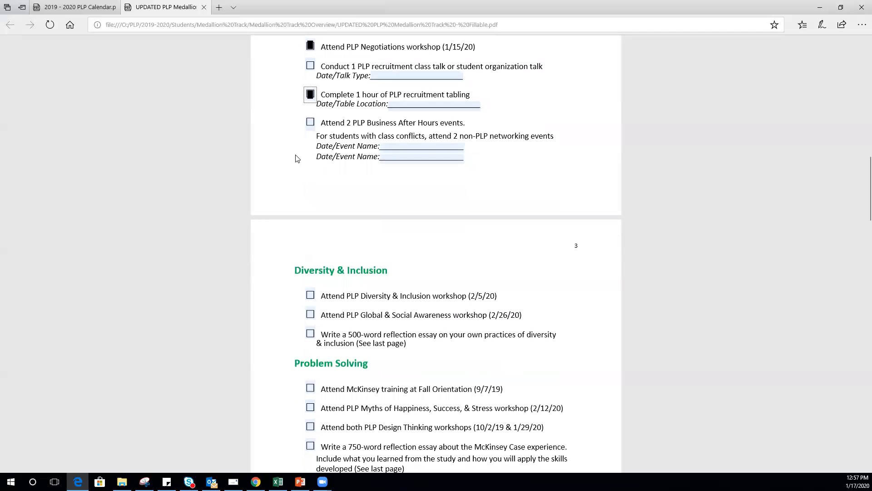
left_click(311, 122)
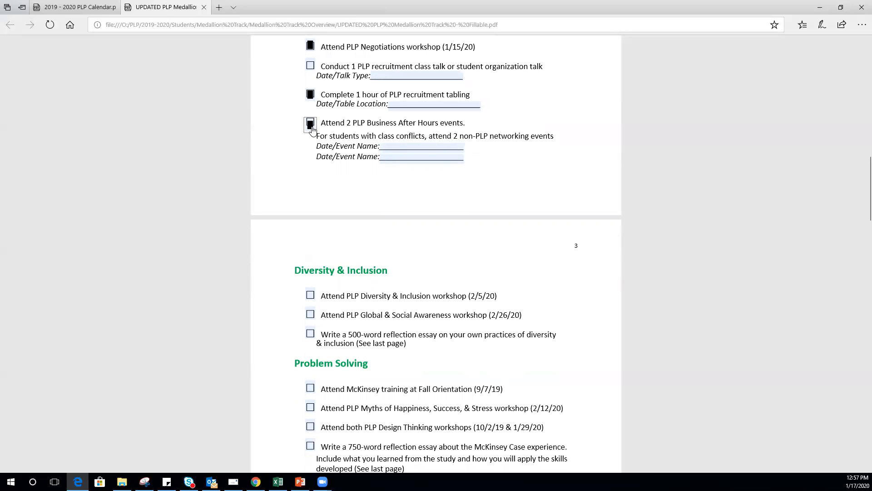
left_click(310, 123)
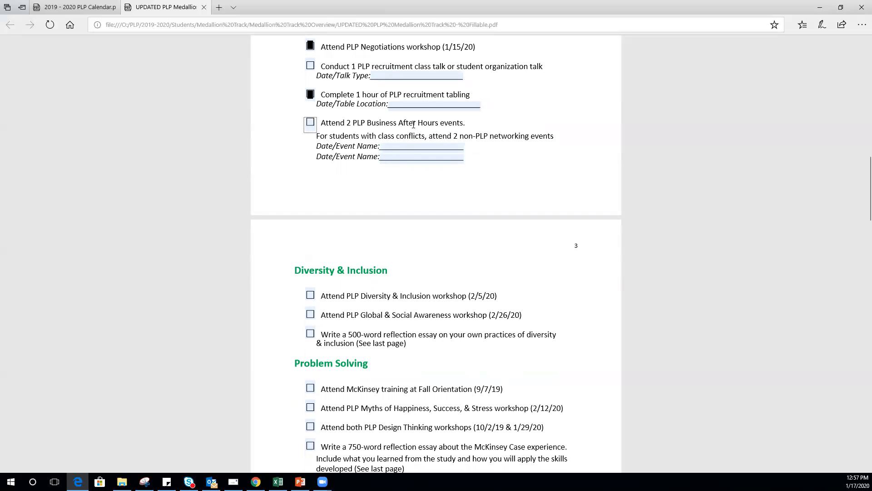
mouse_move(485, 129)
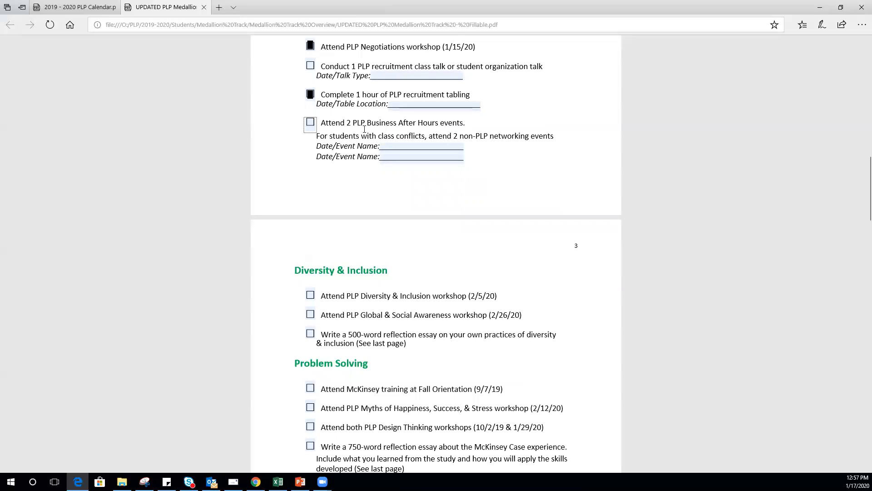
mouse_move(348, 160)
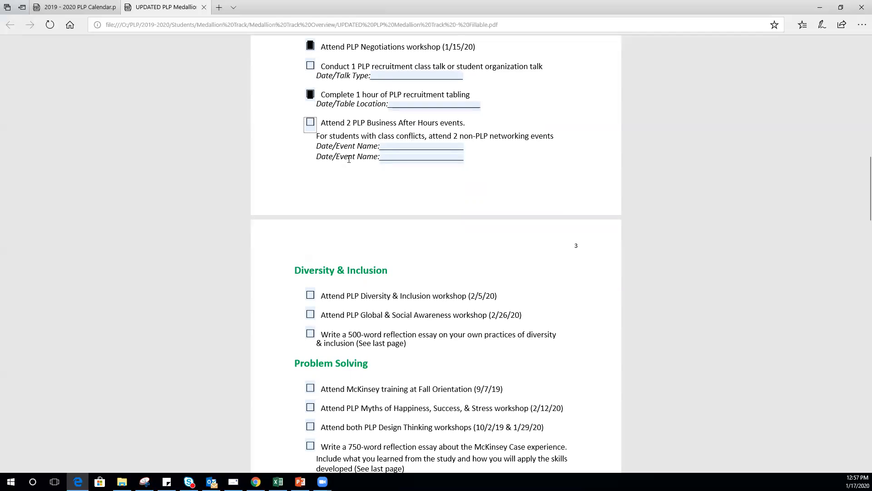
left_click(421, 145)
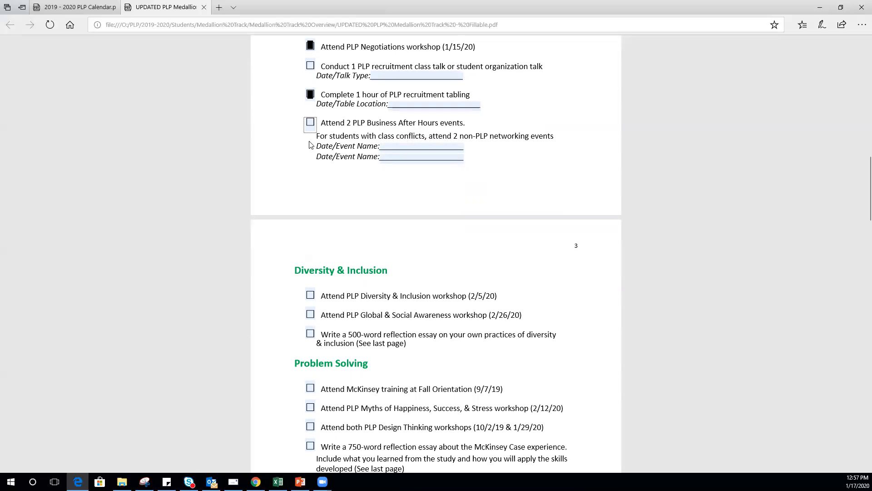
left_click(310, 123)
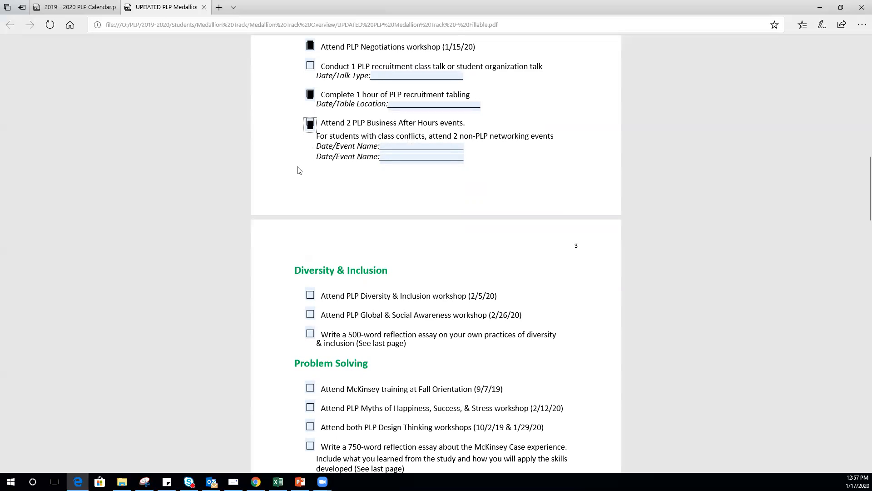
mouse_move(305, 177)
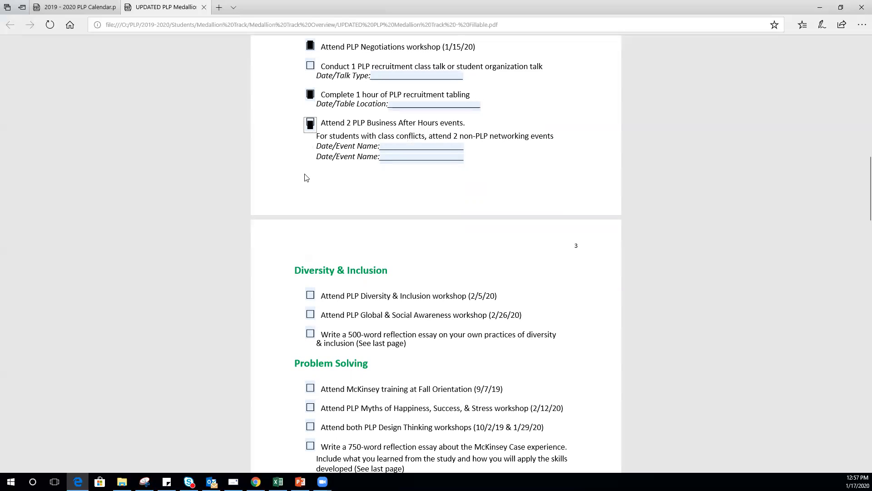
mouse_move(306, 173)
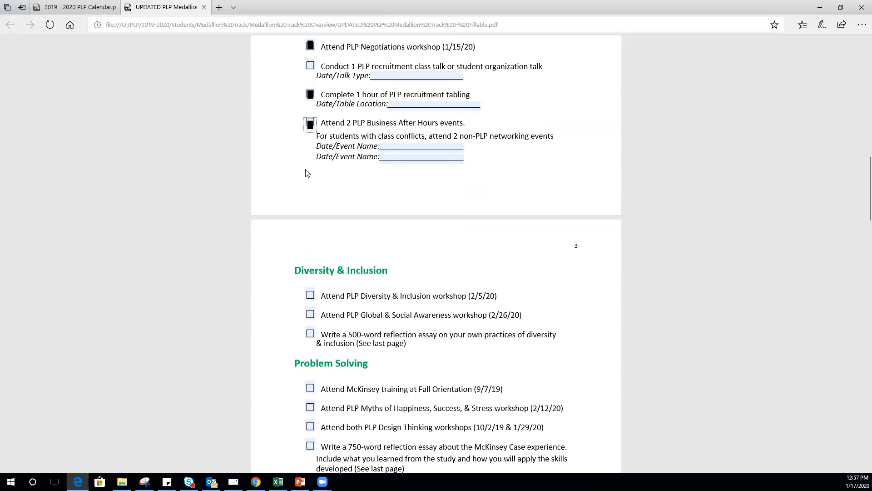
mouse_move(313, 183)
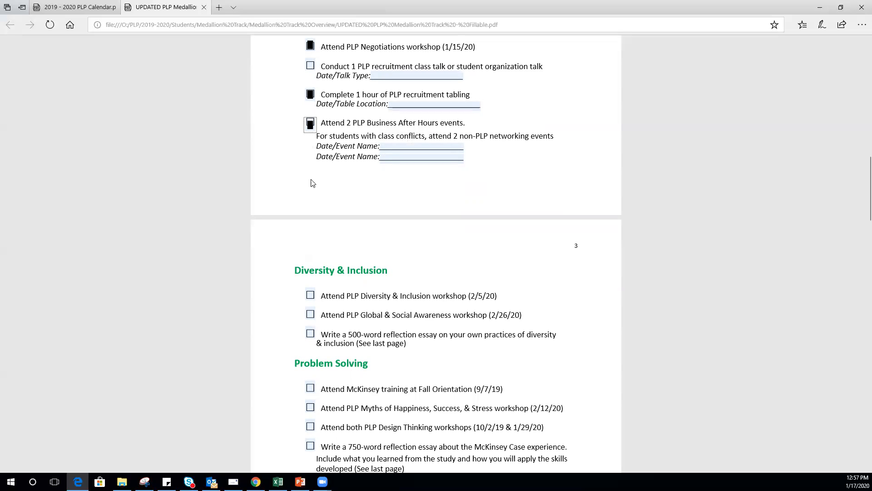
- Check the McKinsey training at Fall Orientation (9/7/19) item under Problem Solving
scroll("down", 3)
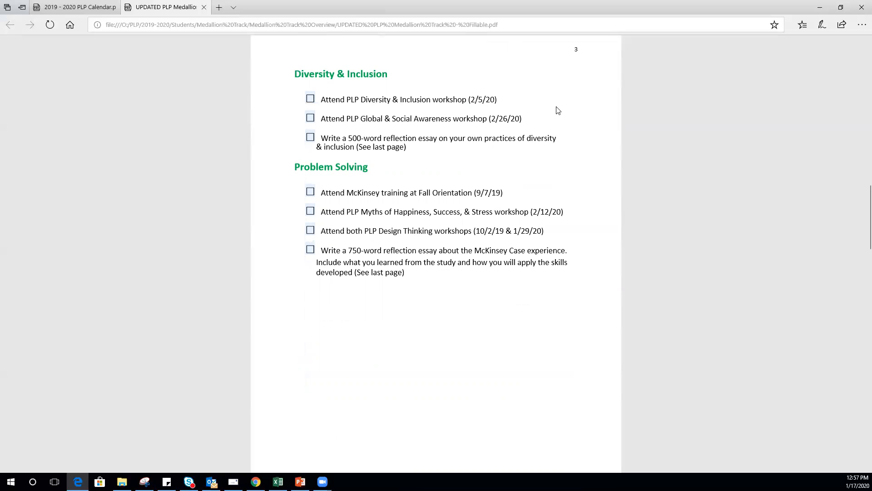
mouse_move(554, 130)
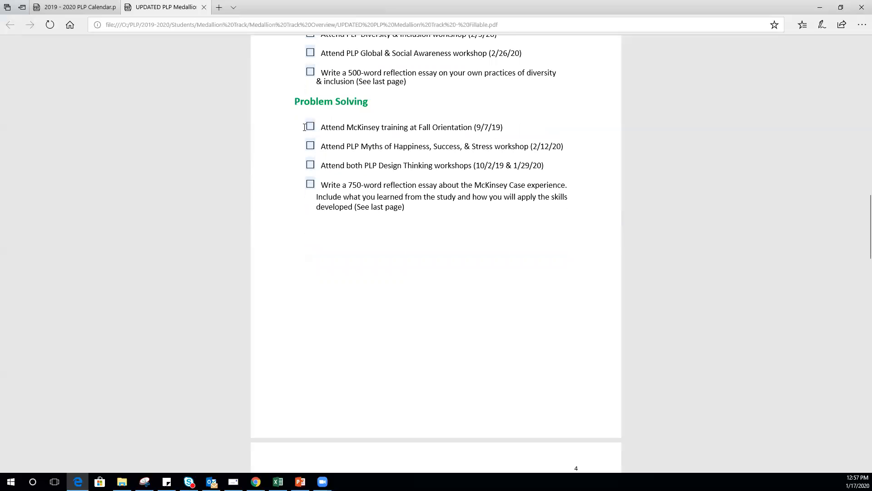
left_click(310, 126)
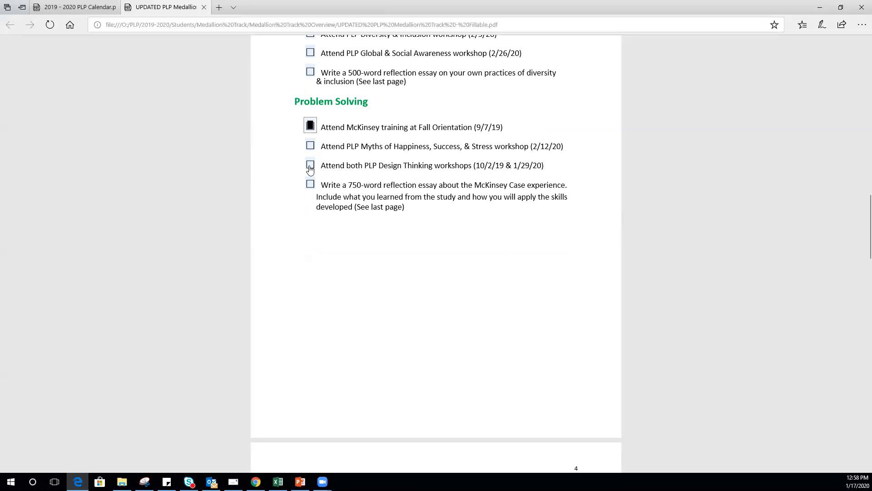
scroll("down", 3)
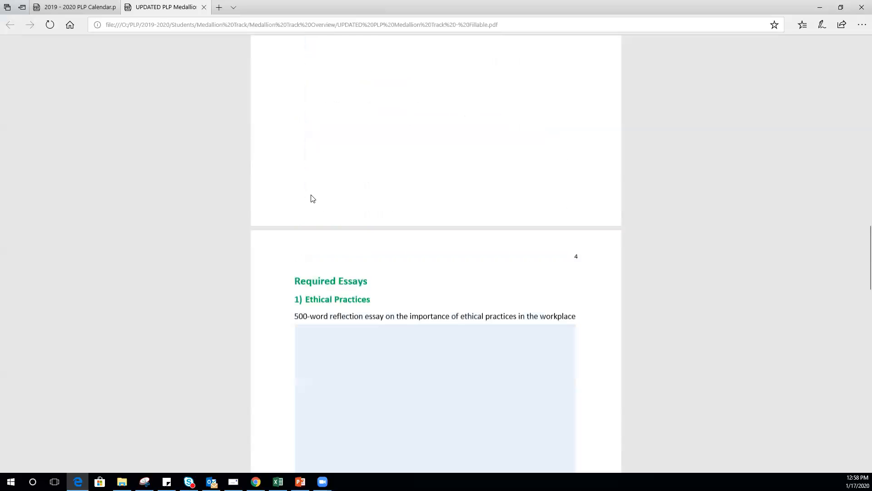
scroll("down", 3)
type("Type here")
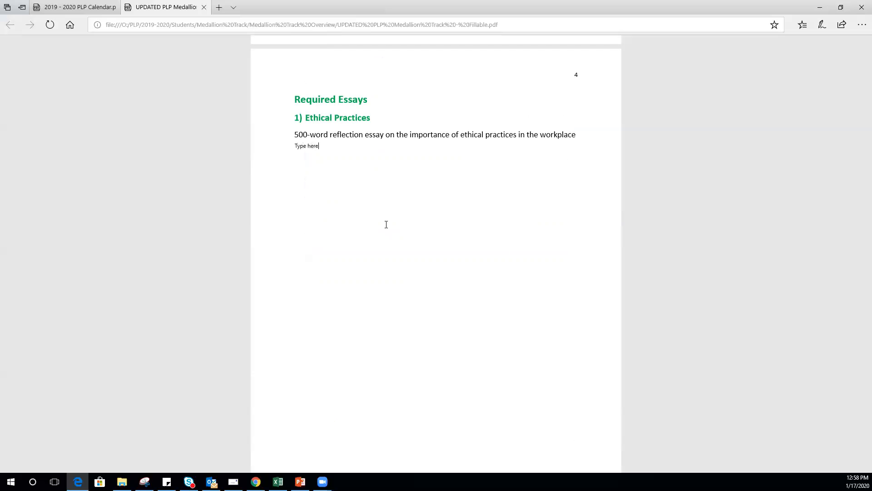
scroll("down", 3)
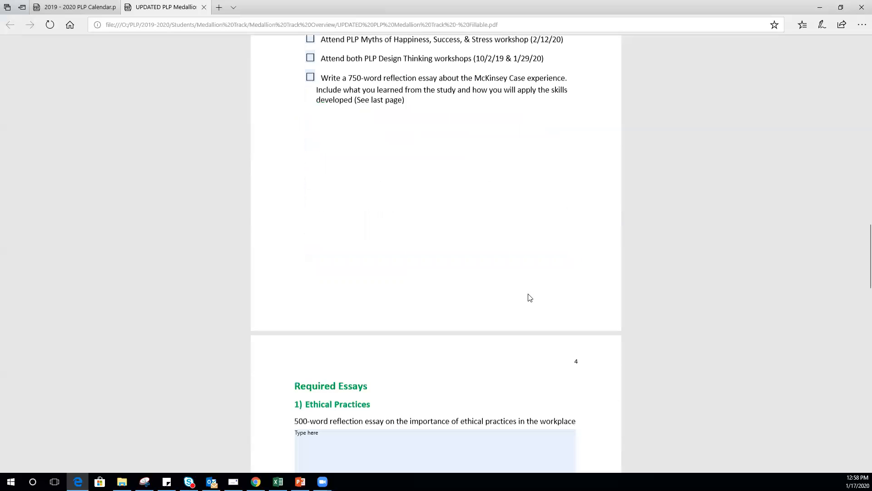
scroll("up", 3)
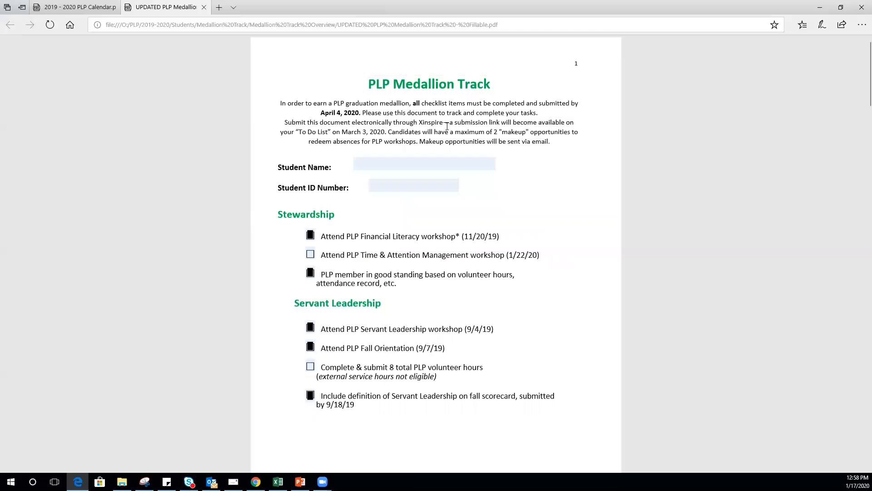
- Check the Diversity & Inclusion workshop (2/5/20) item on page 3
scroll("down", 3)
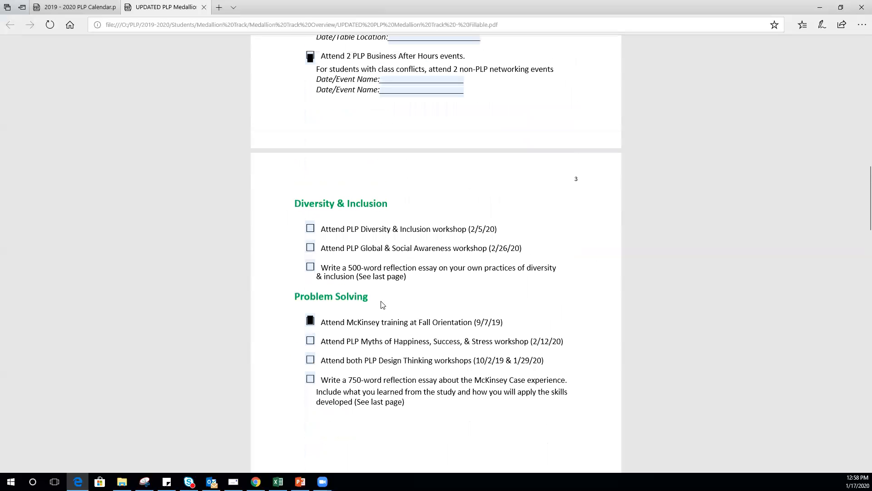
scroll("up", 3)
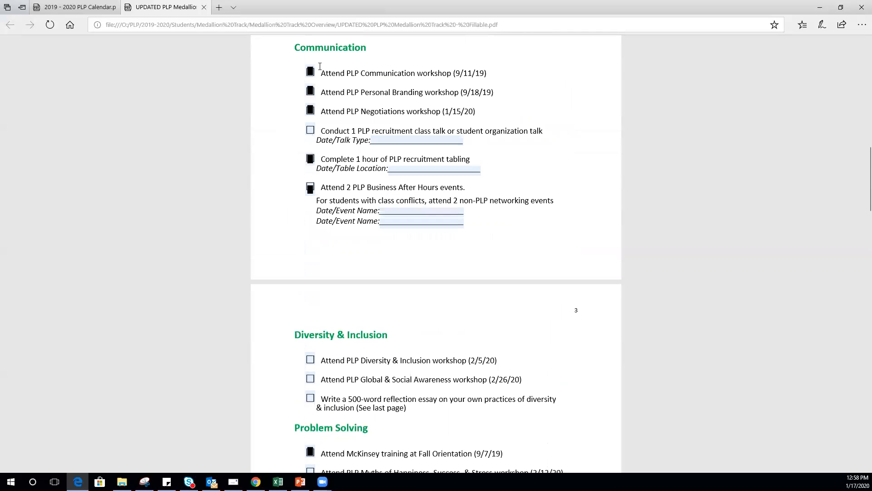
scroll("down", 3)
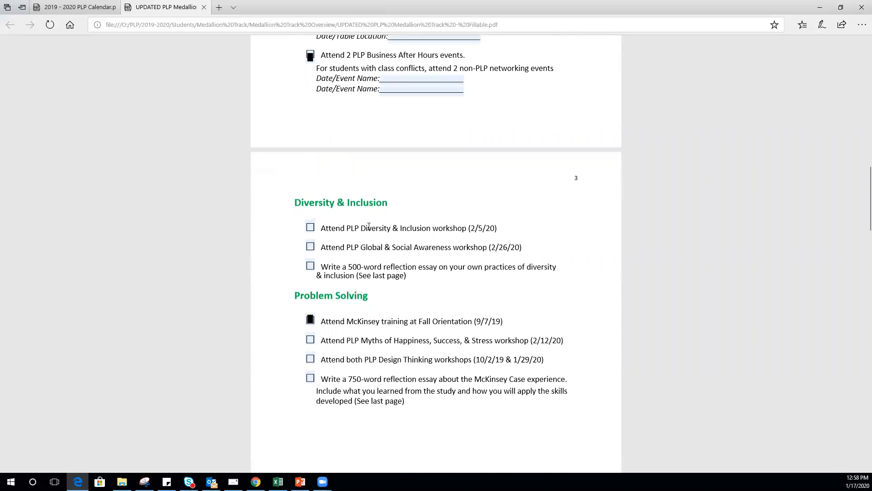
mouse_move(311, 228)
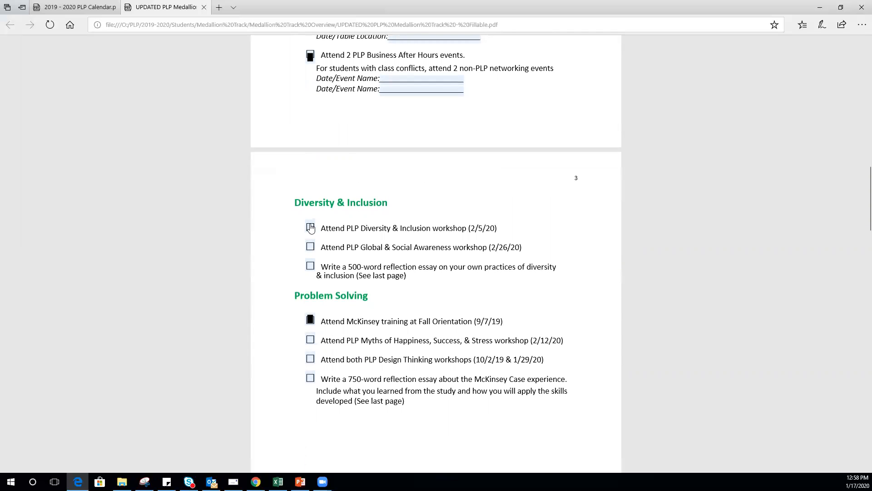
left_click(310, 227)
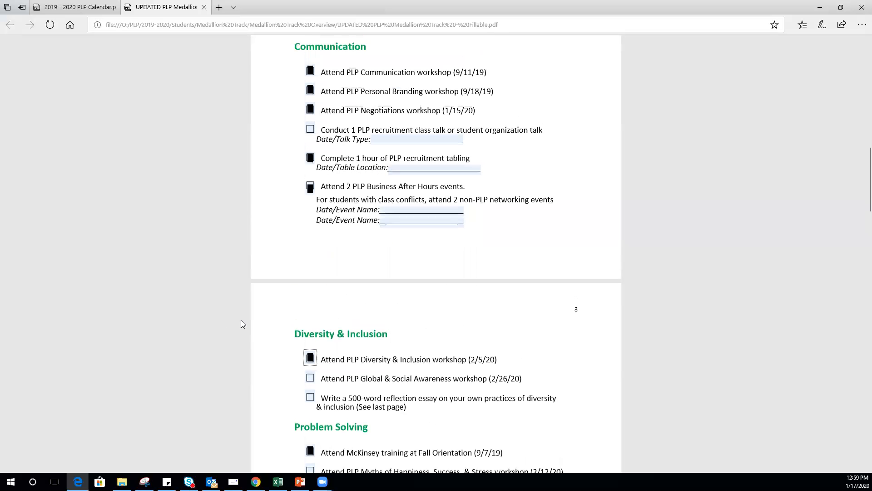
- Uncheck the Diversity & Inclusion workshop item and scroll back toward page 1
left_click(310, 357)
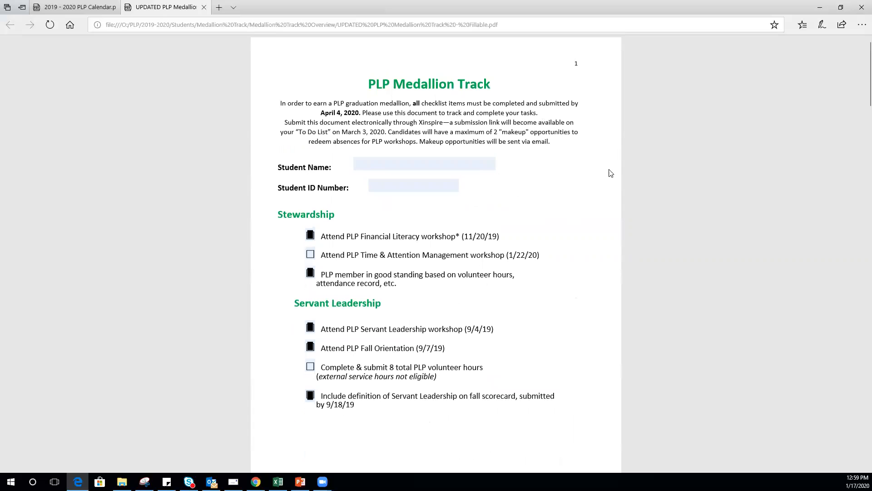
mouse_move(564, 147)
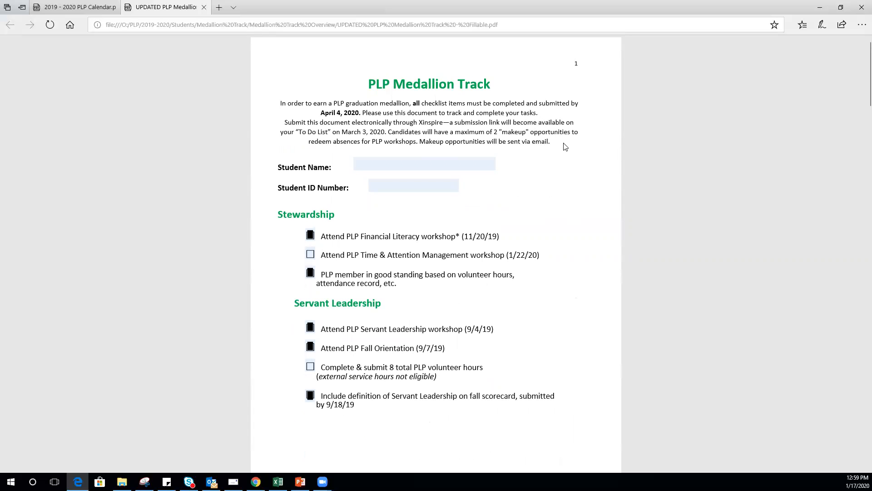
scroll("down", 3)
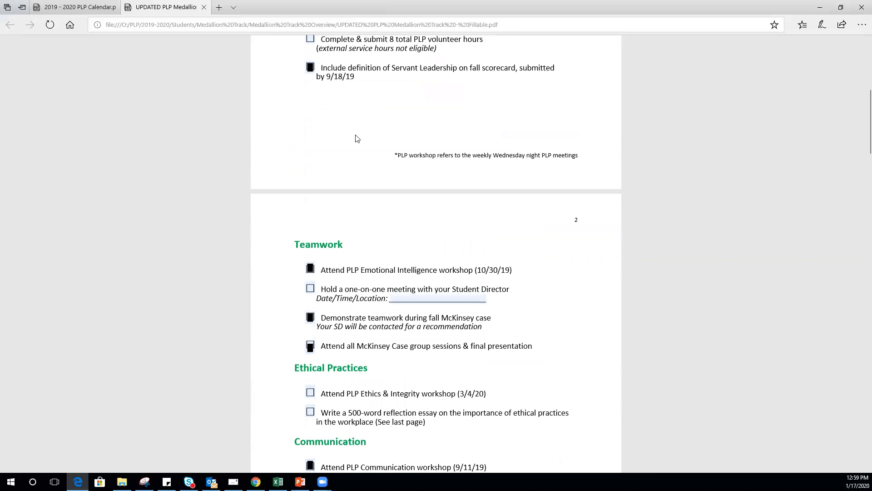
scroll("down", 3)
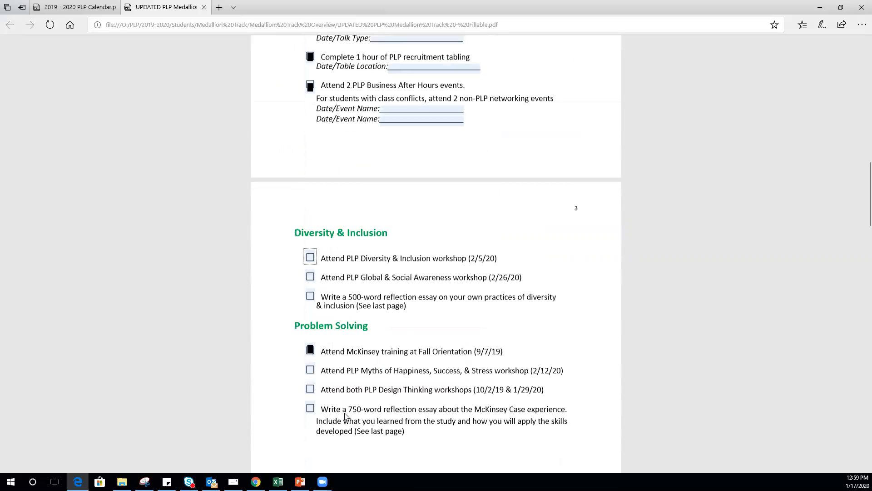
scroll("down", 3)
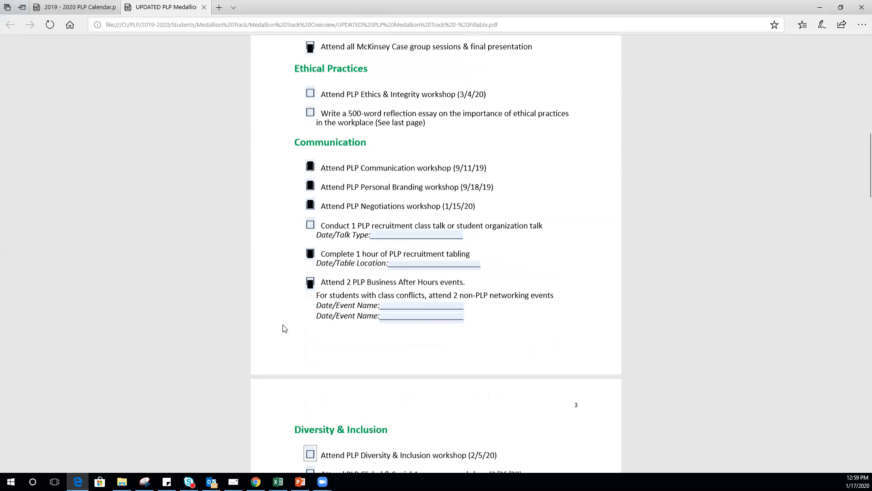
scroll("up", 3)
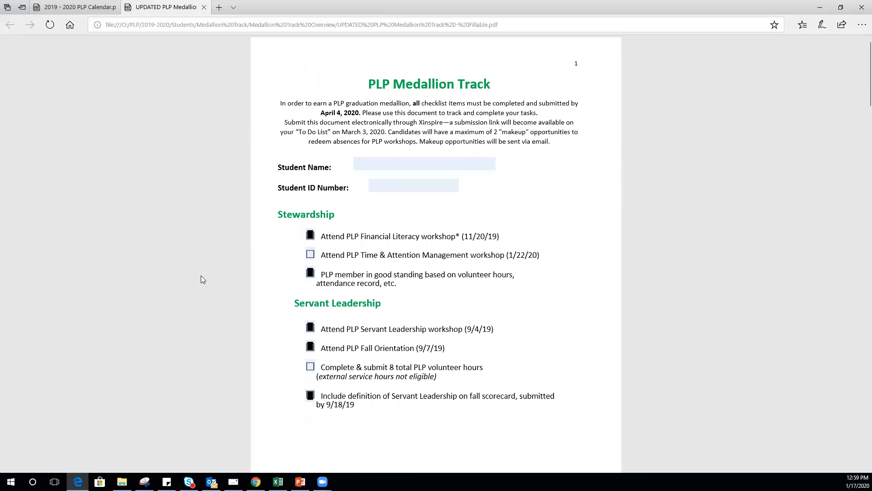
mouse_move(199, 281)
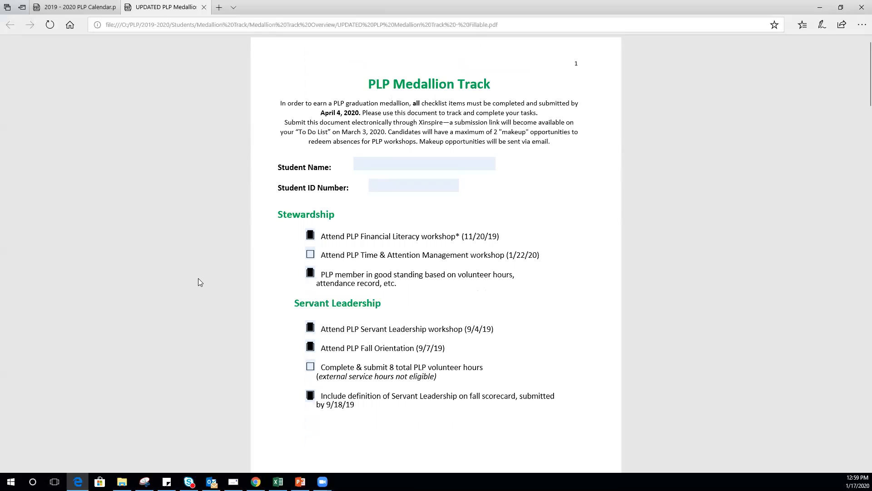
mouse_move(195, 276)
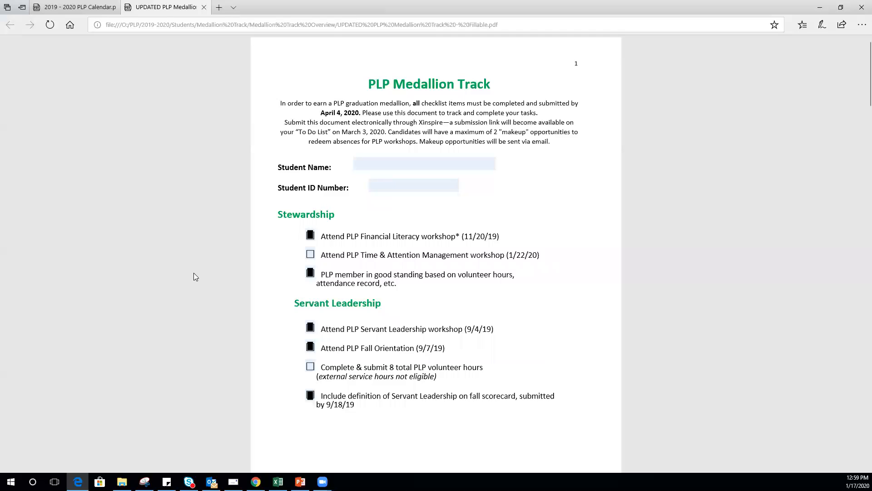
mouse_move(185, 66)
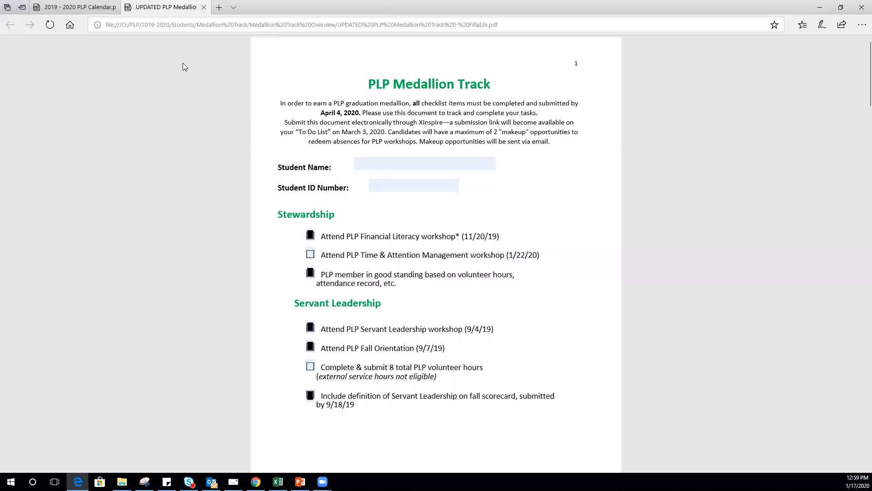
- Switch to the 2019-2020 PLP Calendar tab showing the Spring 2020 schedule
left_click(76, 6)
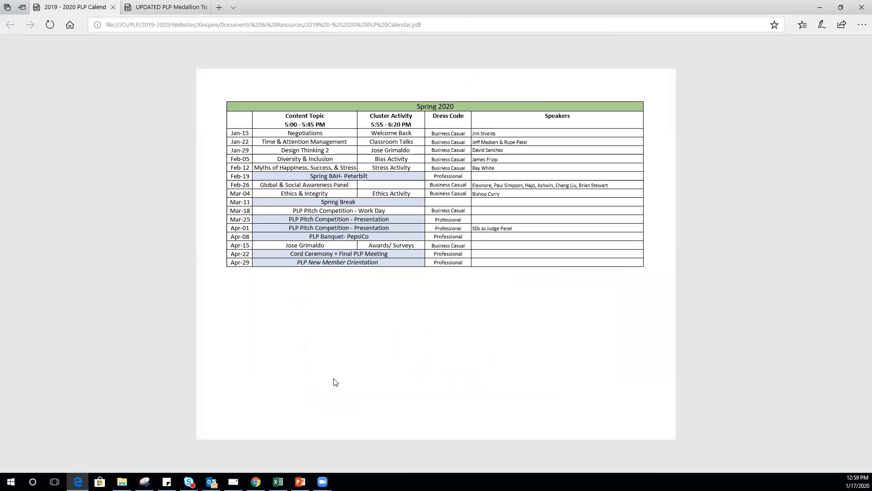
mouse_move(403, 363)
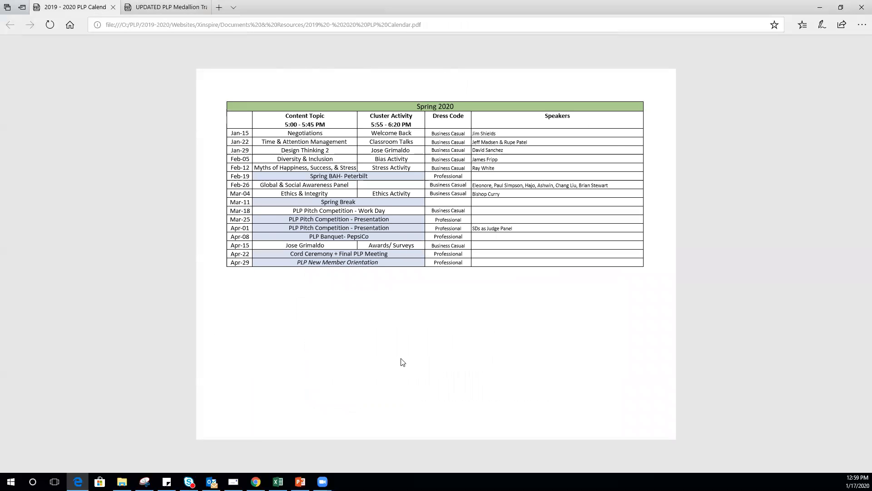
mouse_move(624, 311)
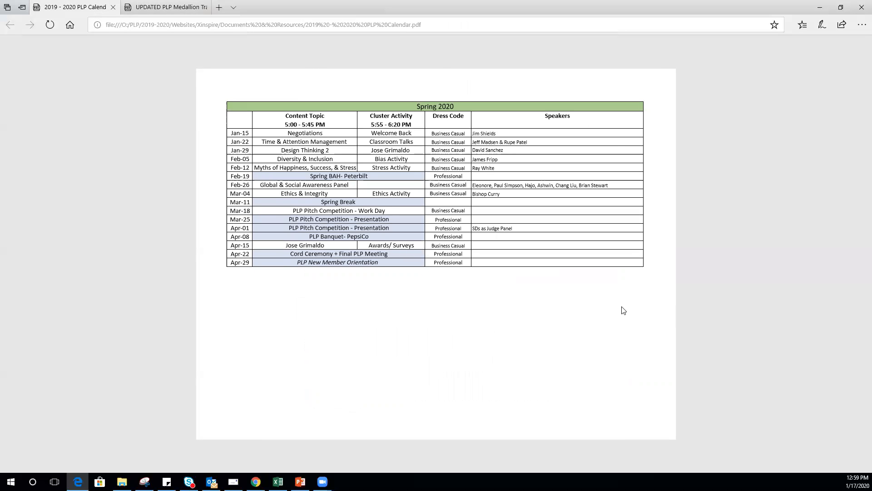
mouse_move(299, 155)
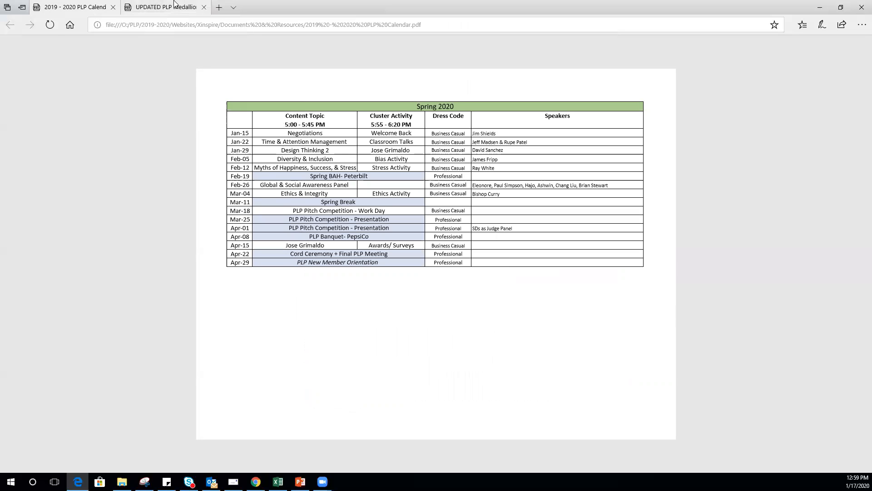
- Return to the Medallion Track form and review its checked items down through Teamwork
left_click(165, 6)
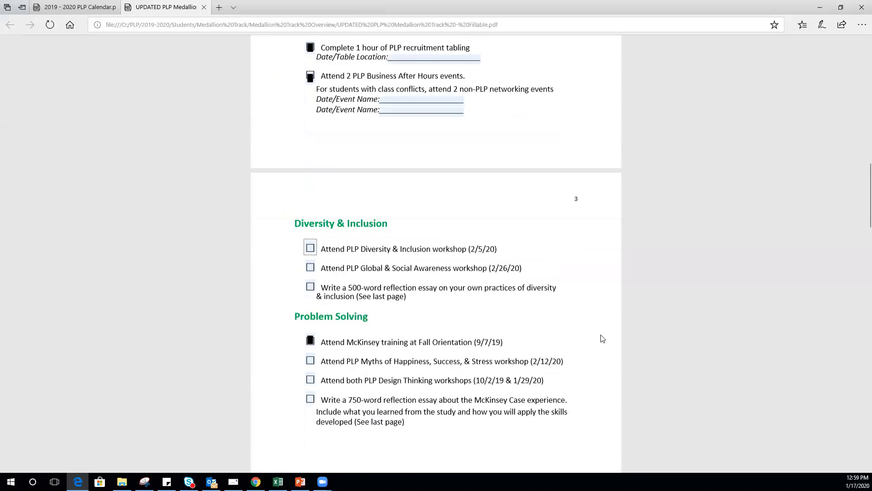
scroll("down", 3)
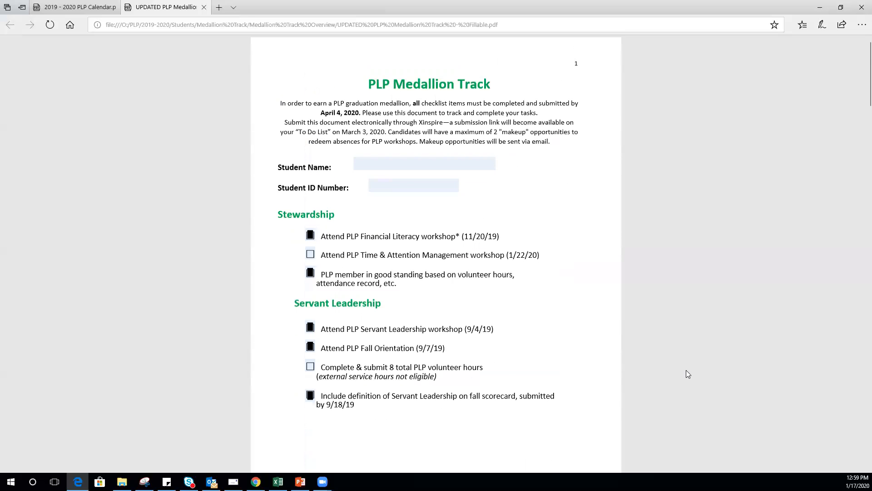
scroll("down", 3)
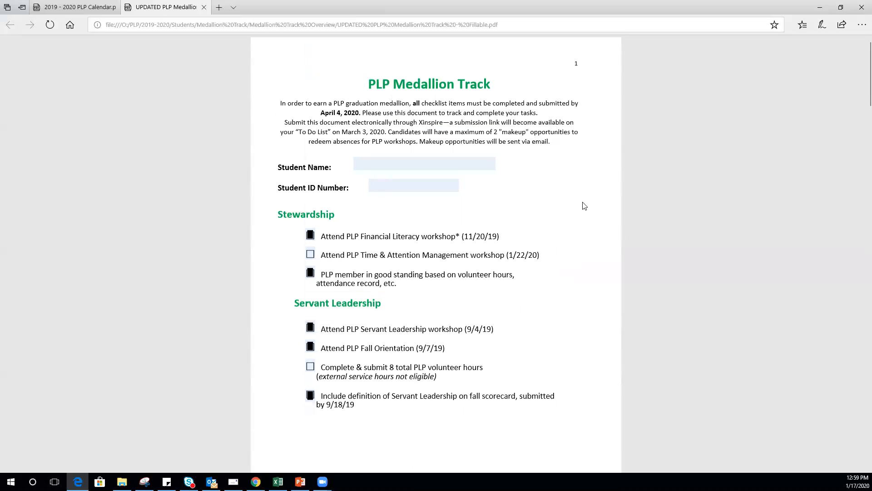
double_click(339, 112)
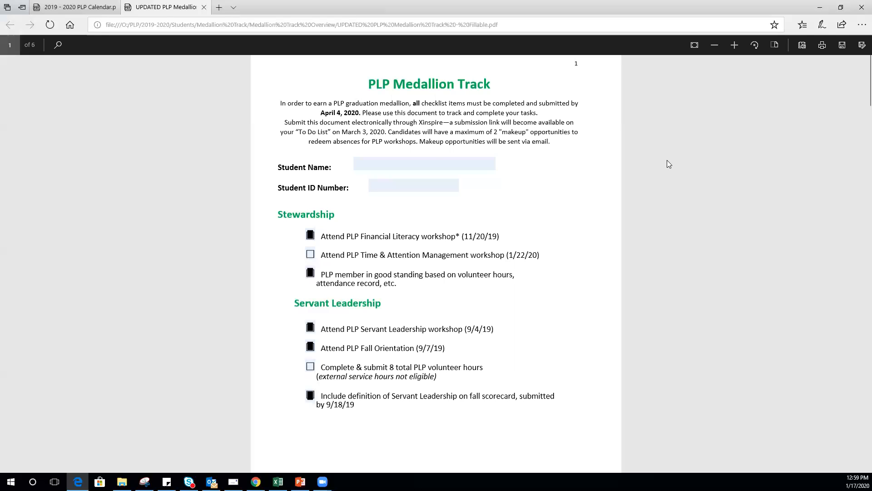
mouse_move(248, 137)
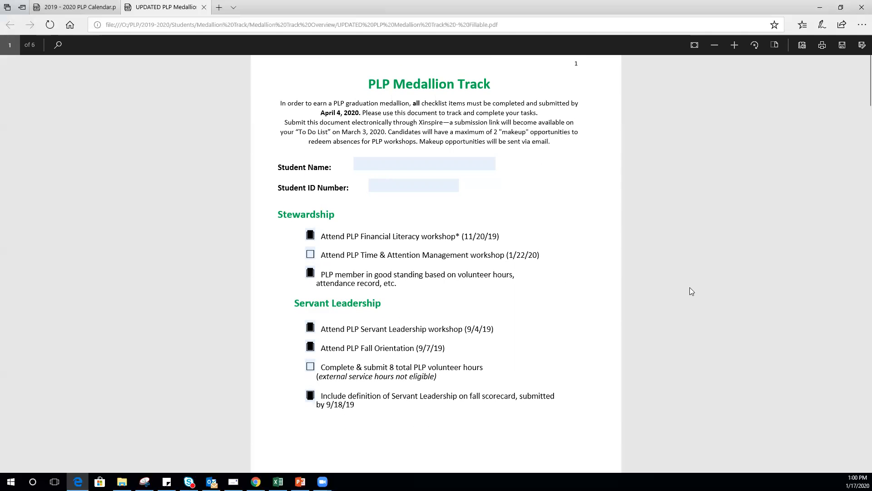
scroll("down", 3)
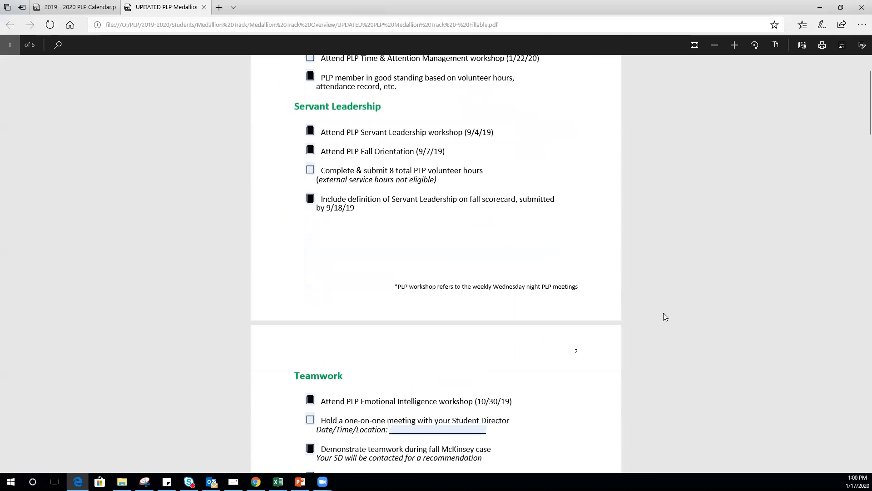
scroll("down", 3)
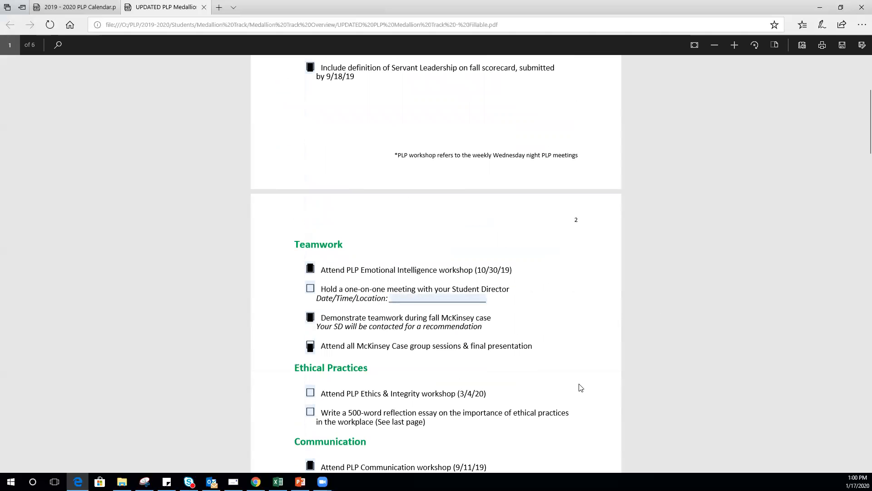
scroll("down", 3)
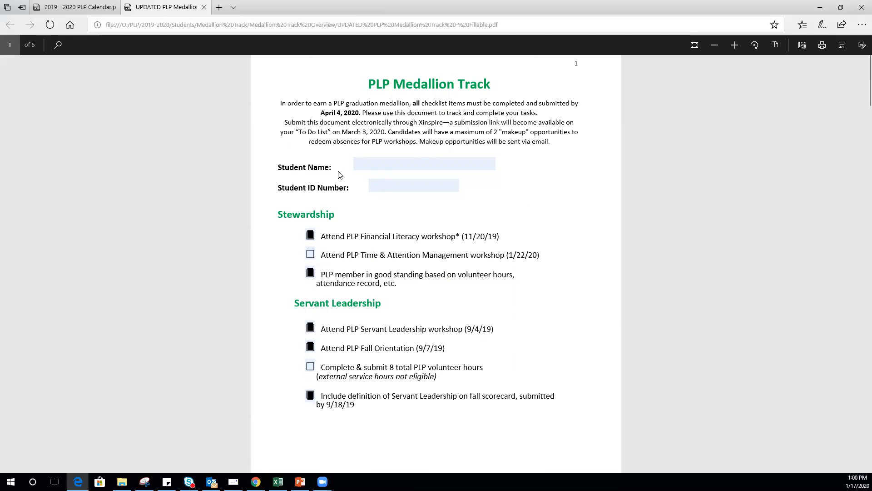
mouse_move(75, 7)
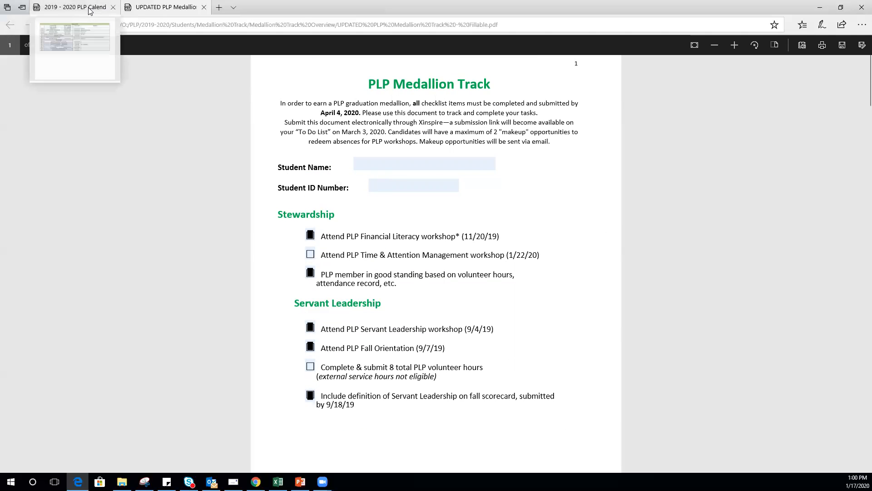
- Switch back to the 2019-2020 PLP Calendar tab
left_click(67, 6)
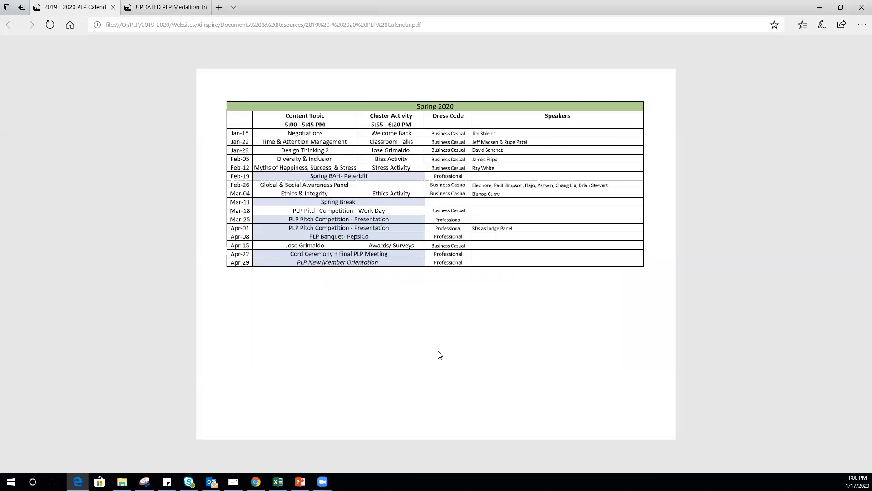
mouse_move(455, 356)
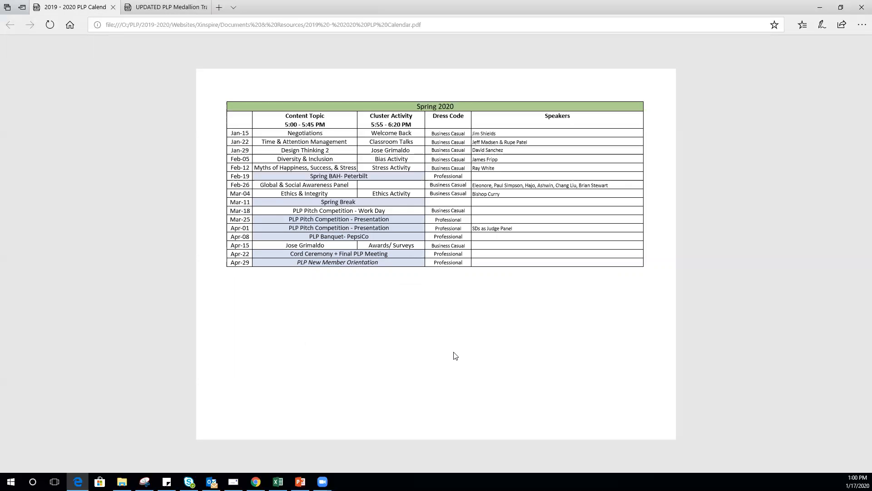
mouse_move(421, 355)
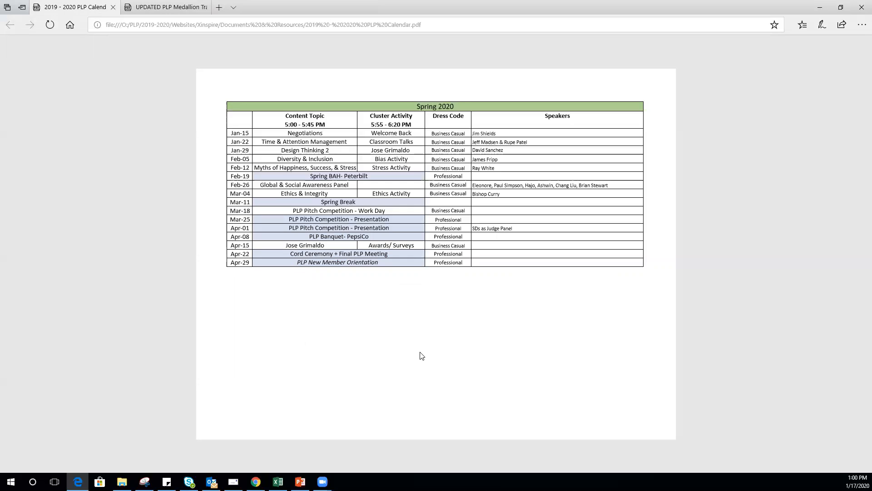
mouse_move(474, 19)
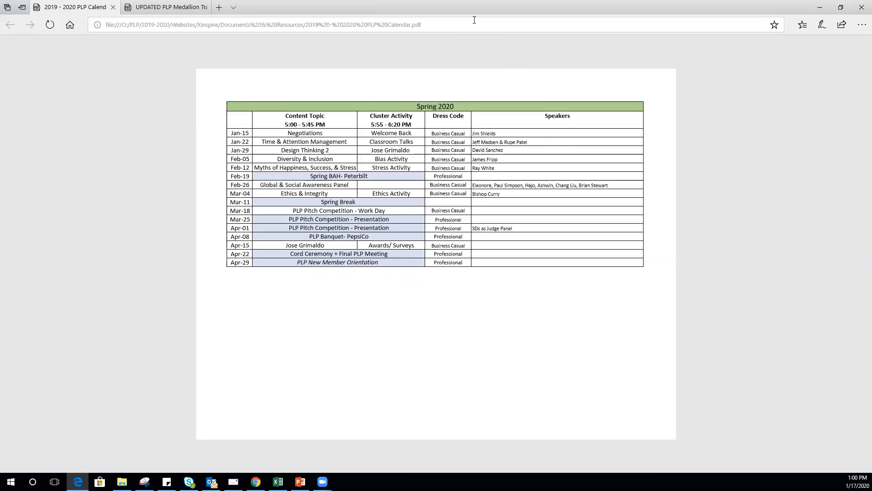